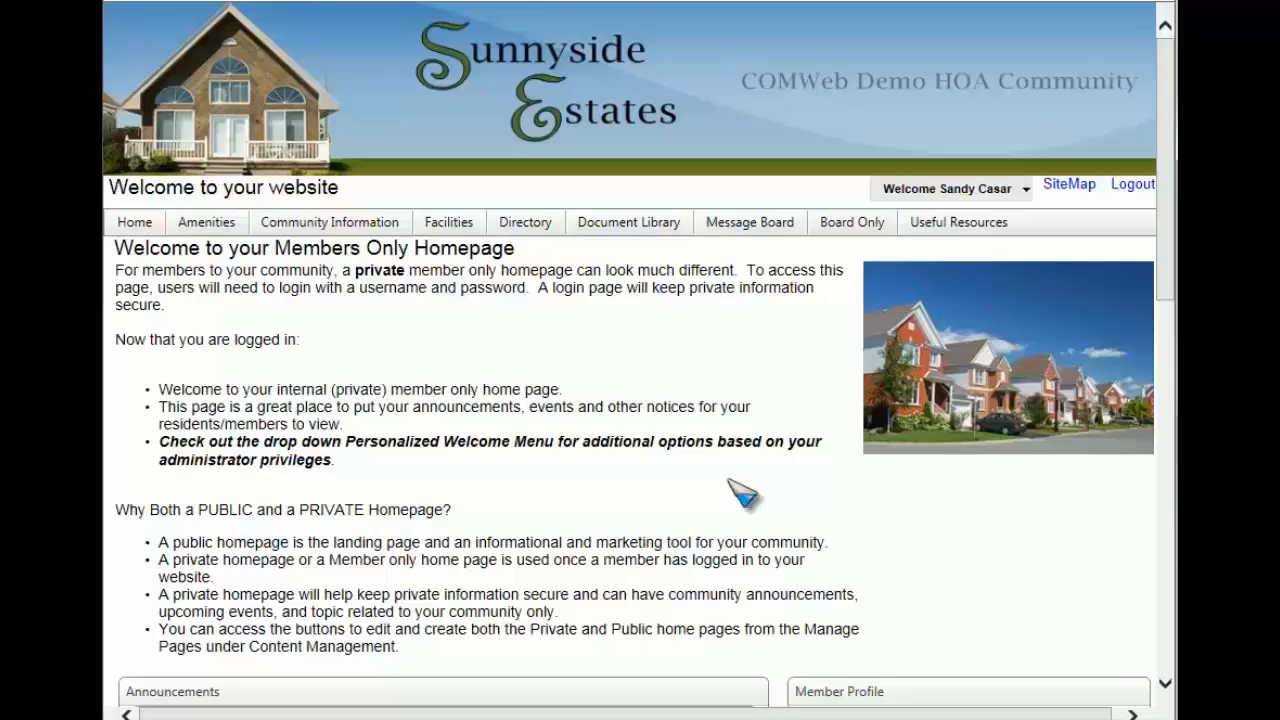
# - Choose Site Admin from the Welcome menu on the members homepage
pyautogui.click(950, 188)
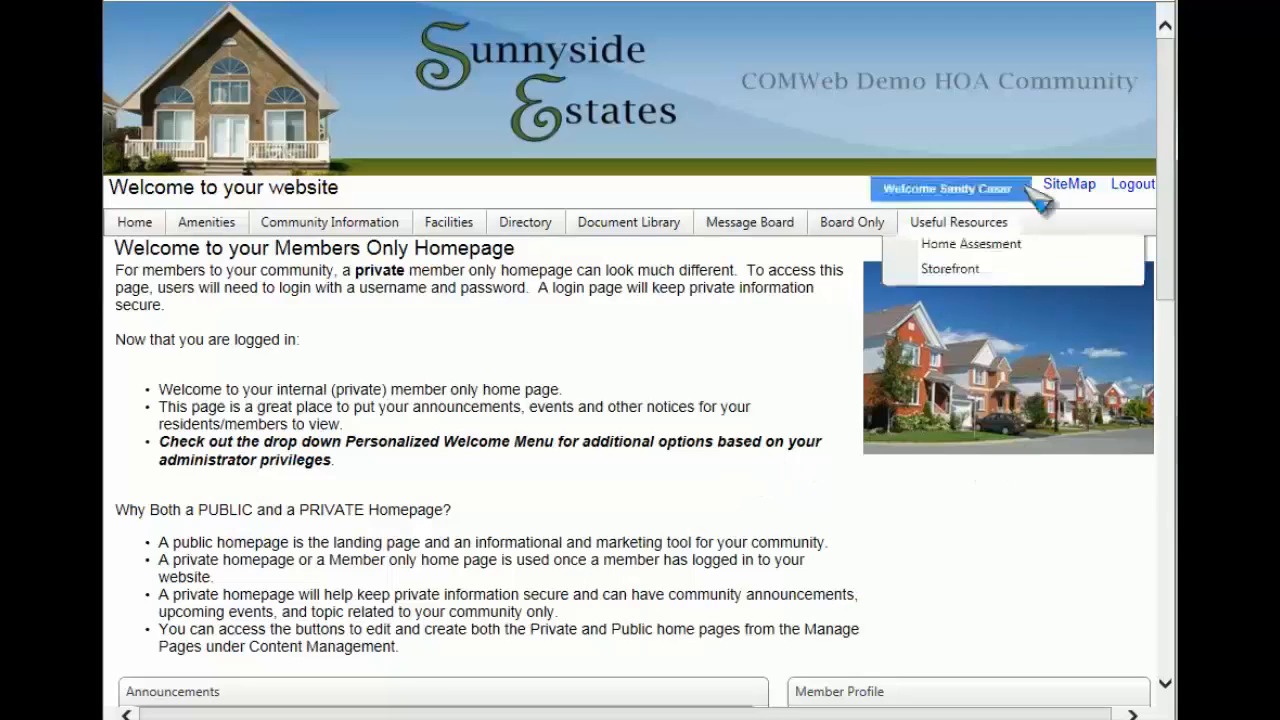
pyautogui.click(949, 188)
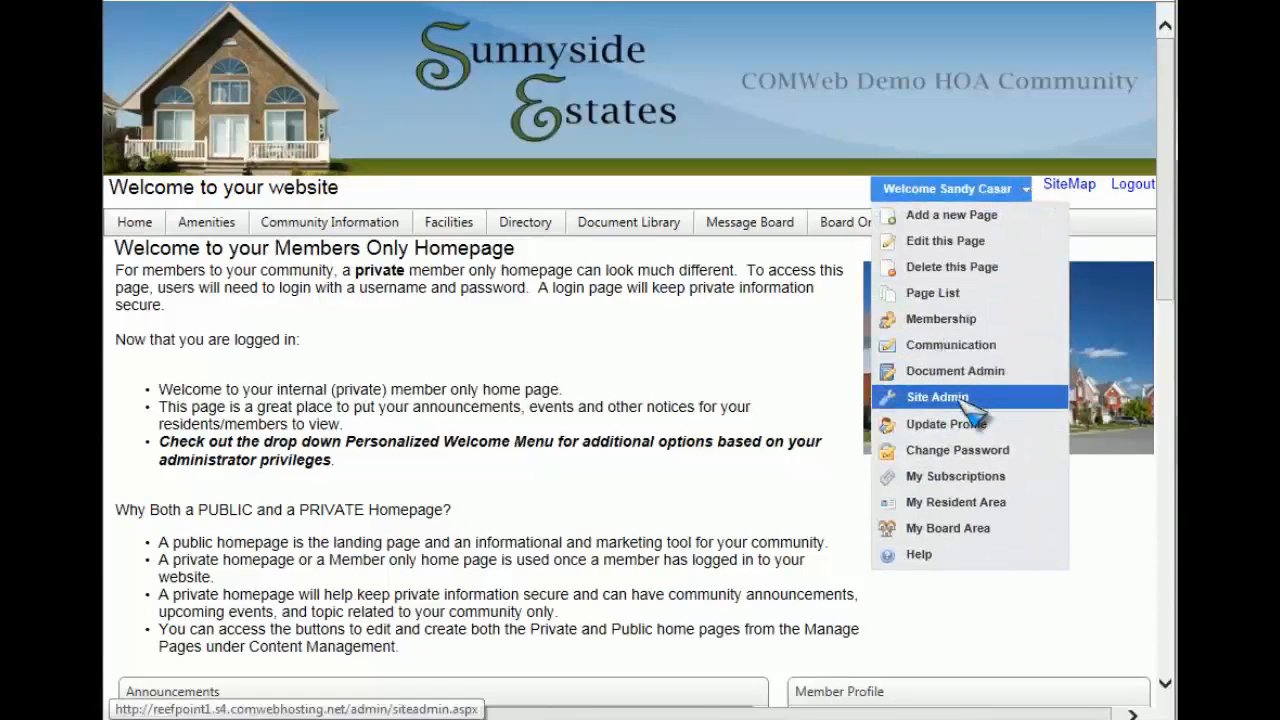
pyautogui.click(937, 397)
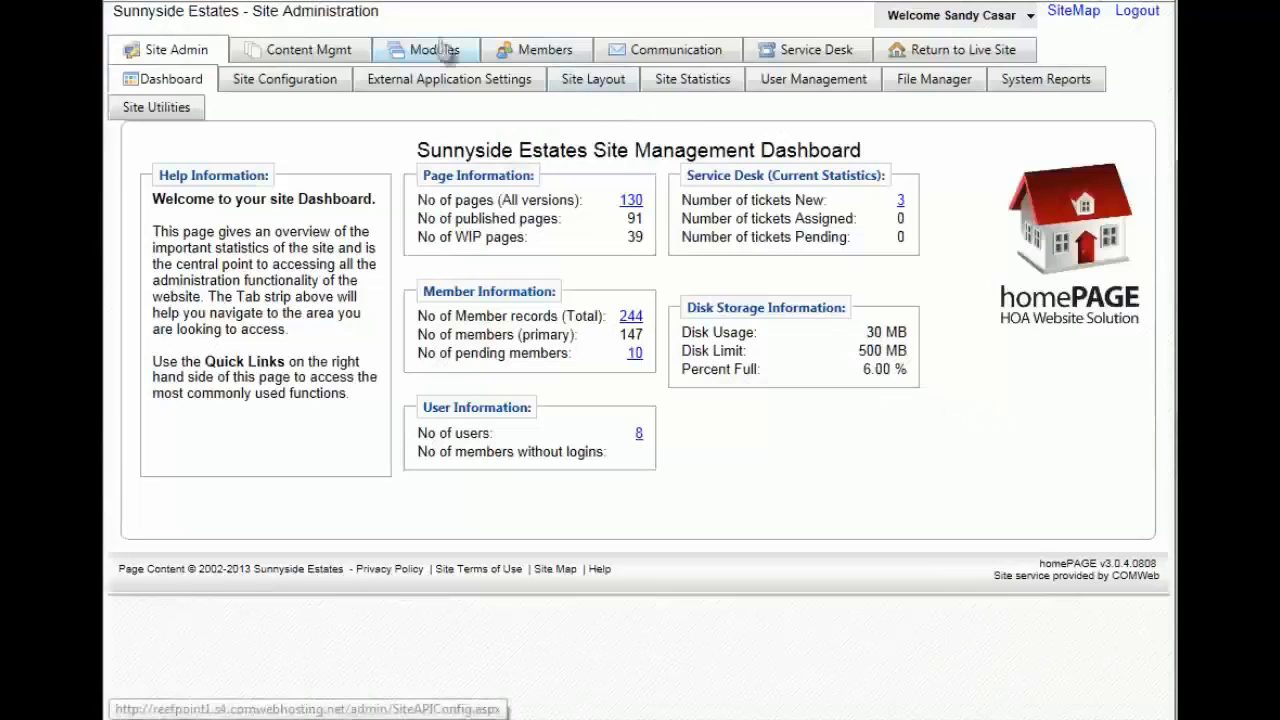
# - Go to Modules > Announcement > Manage Alerts to list the existing alerts
pyautogui.click(436, 49)
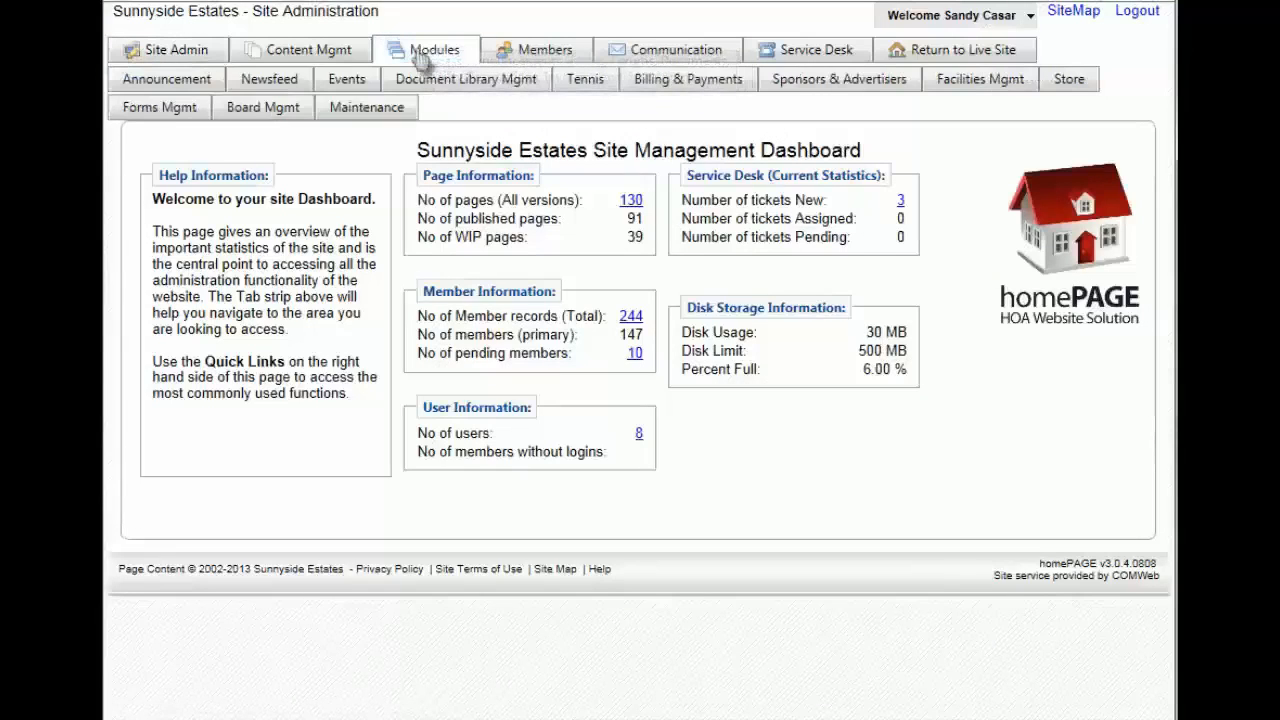
pyautogui.moveTo(165, 79)
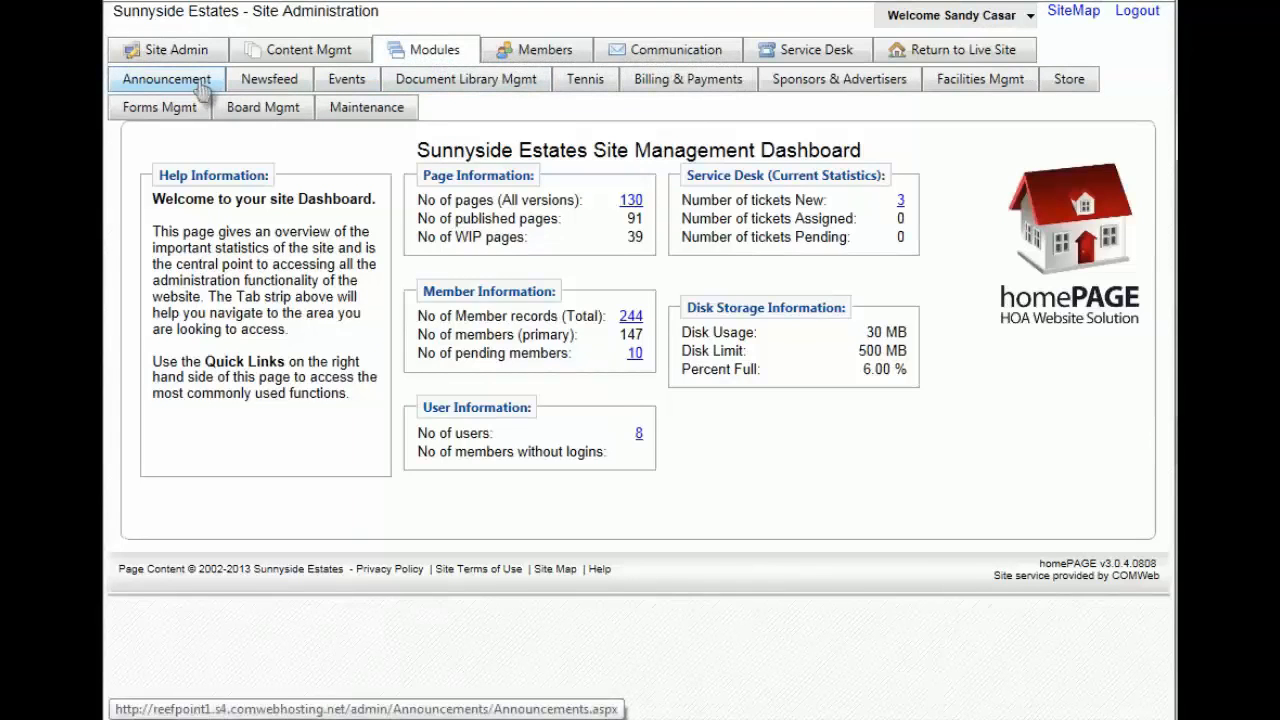
pyautogui.click(166, 79)
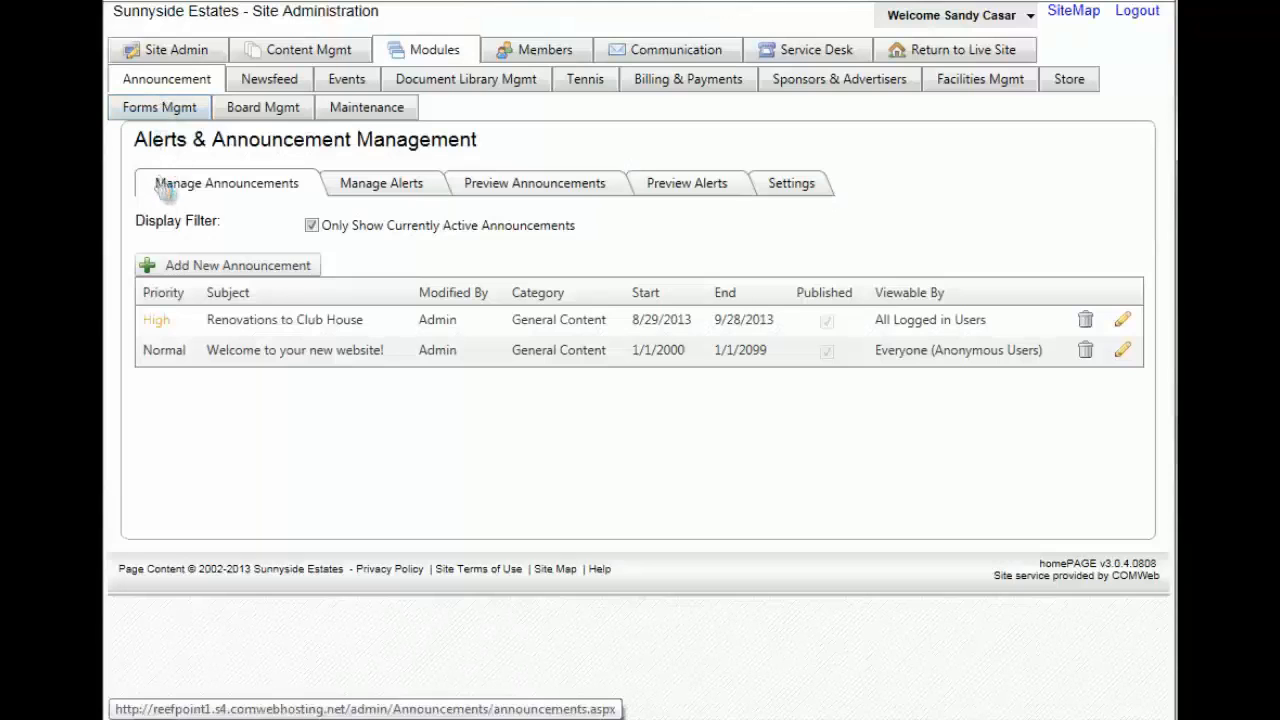
pyautogui.moveTo(207, 190)
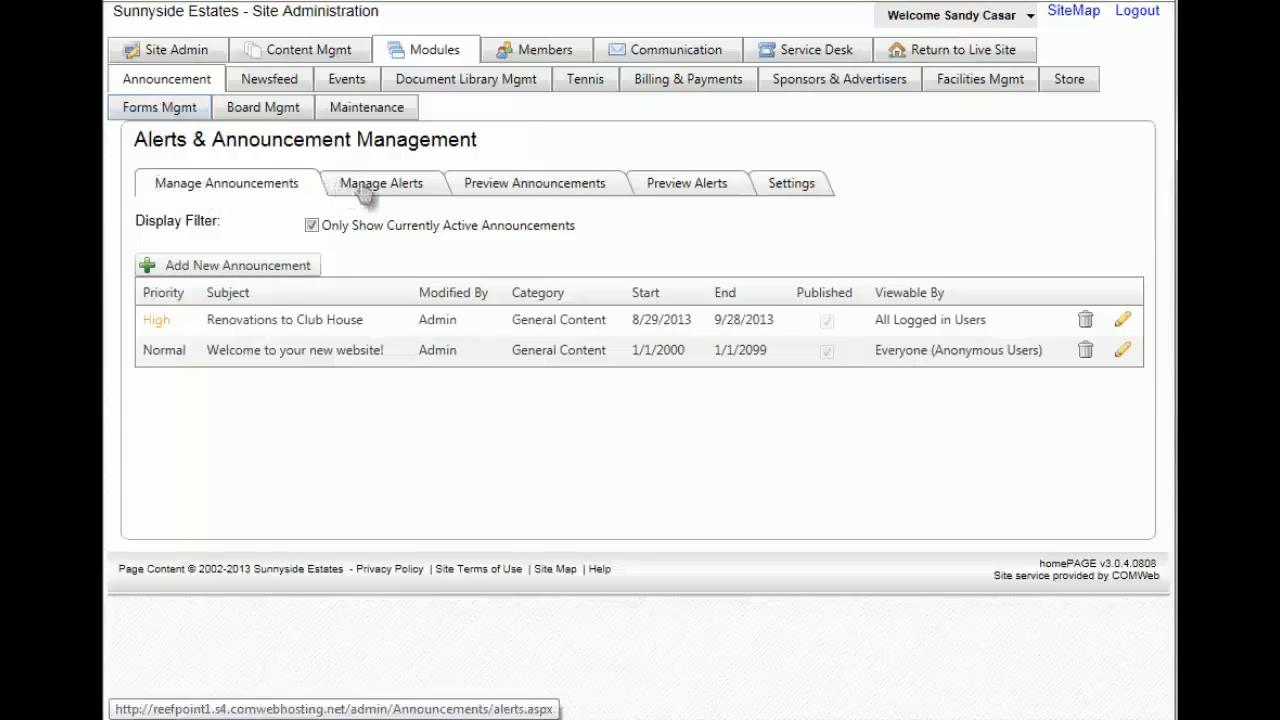
pyautogui.moveTo(369, 197)
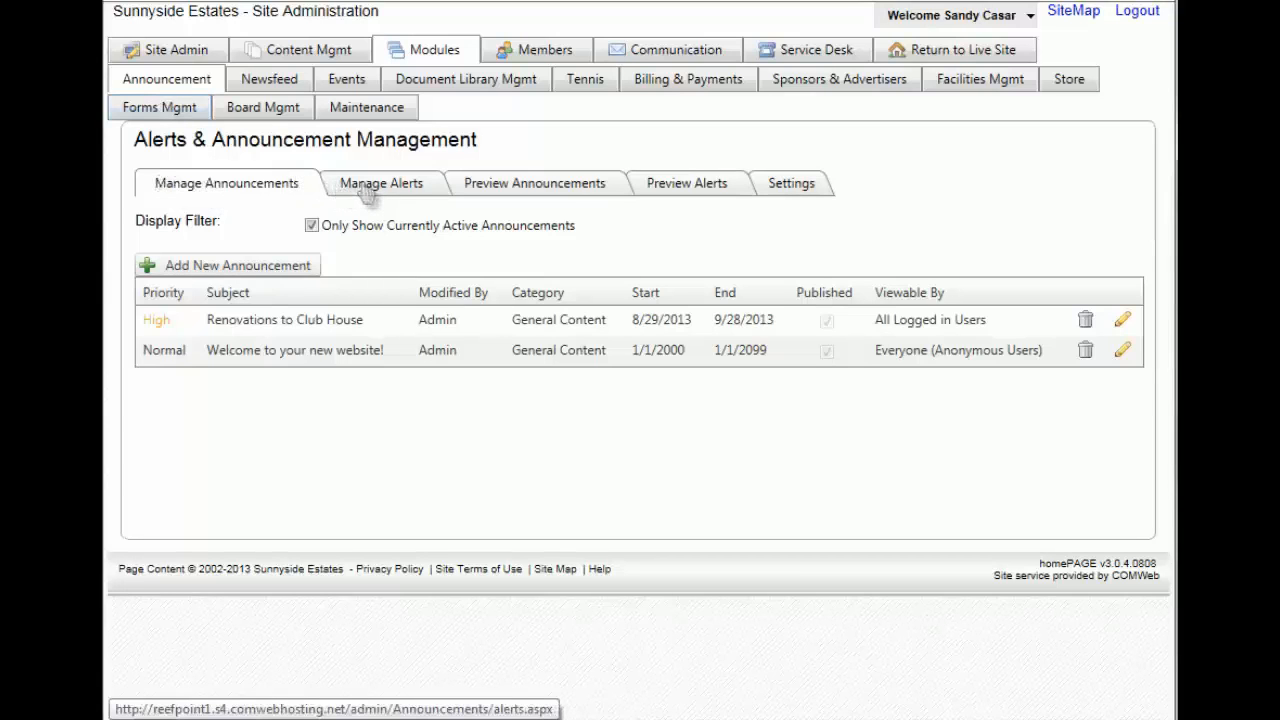
pyautogui.click(381, 183)
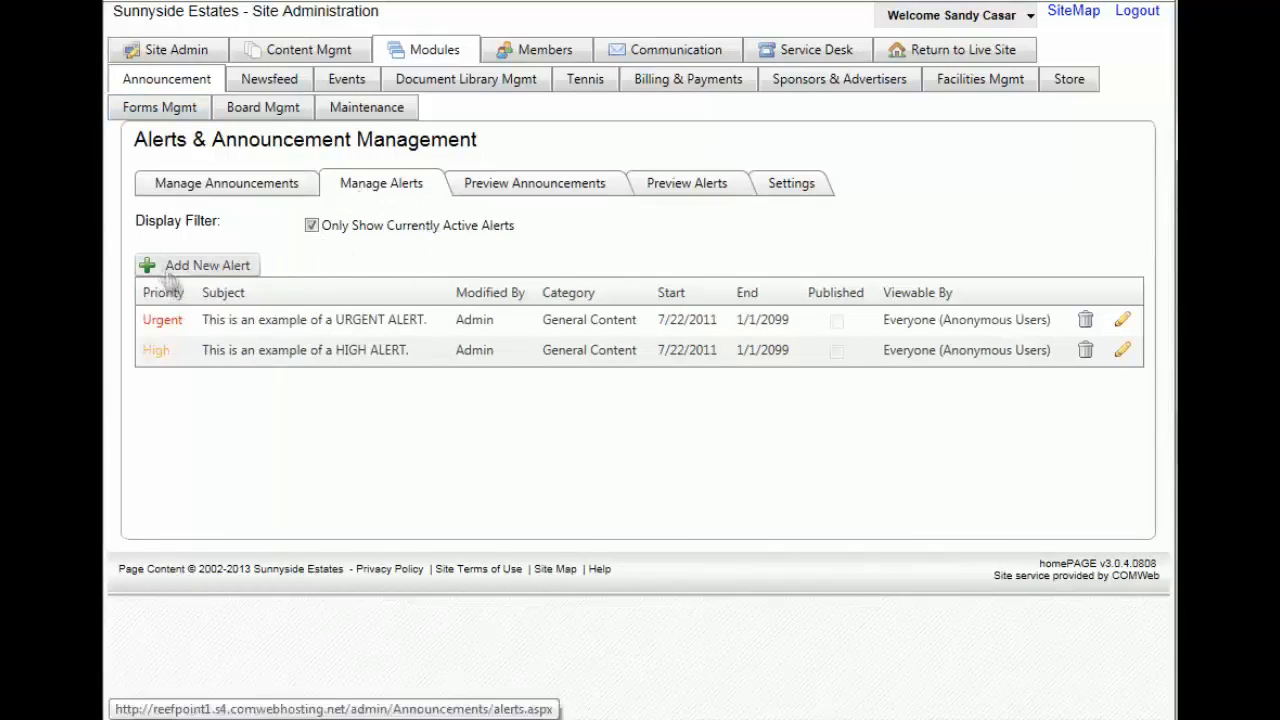
pyautogui.moveTo(193, 285)
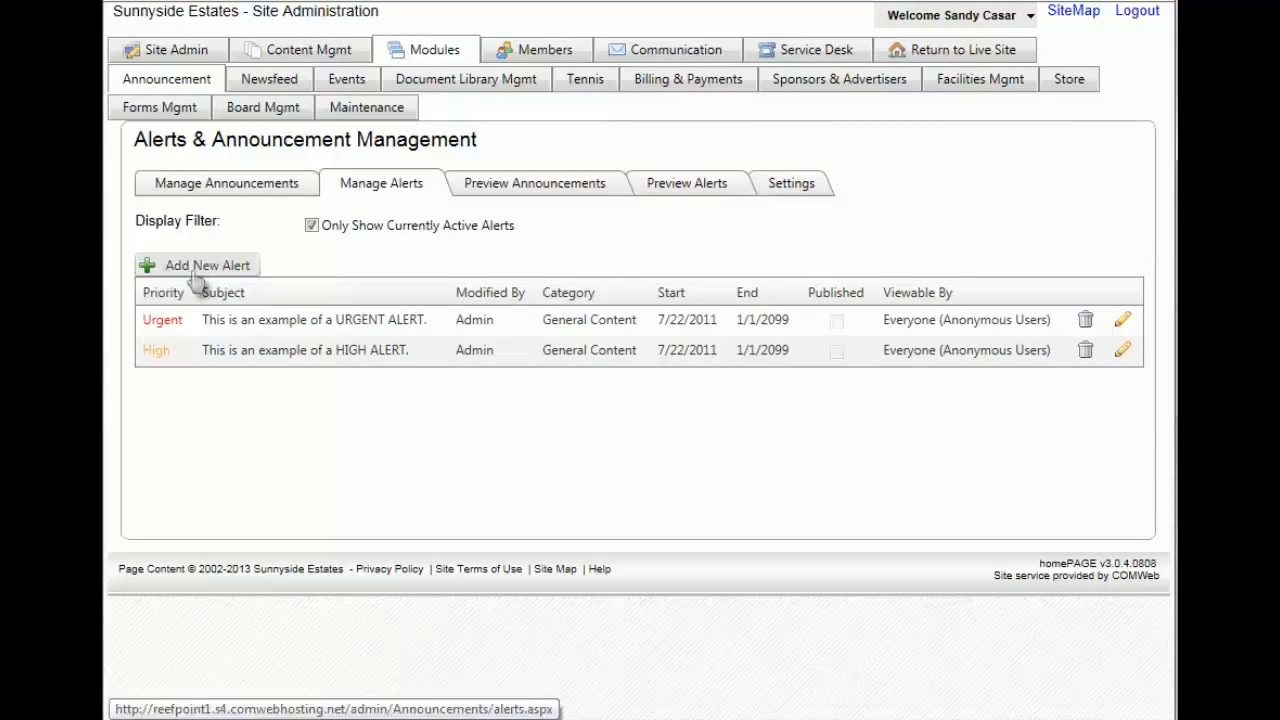
# - Add a new alert 'Streets are Flooded', visible to Everyone, under General Content
pyautogui.click(207, 265)
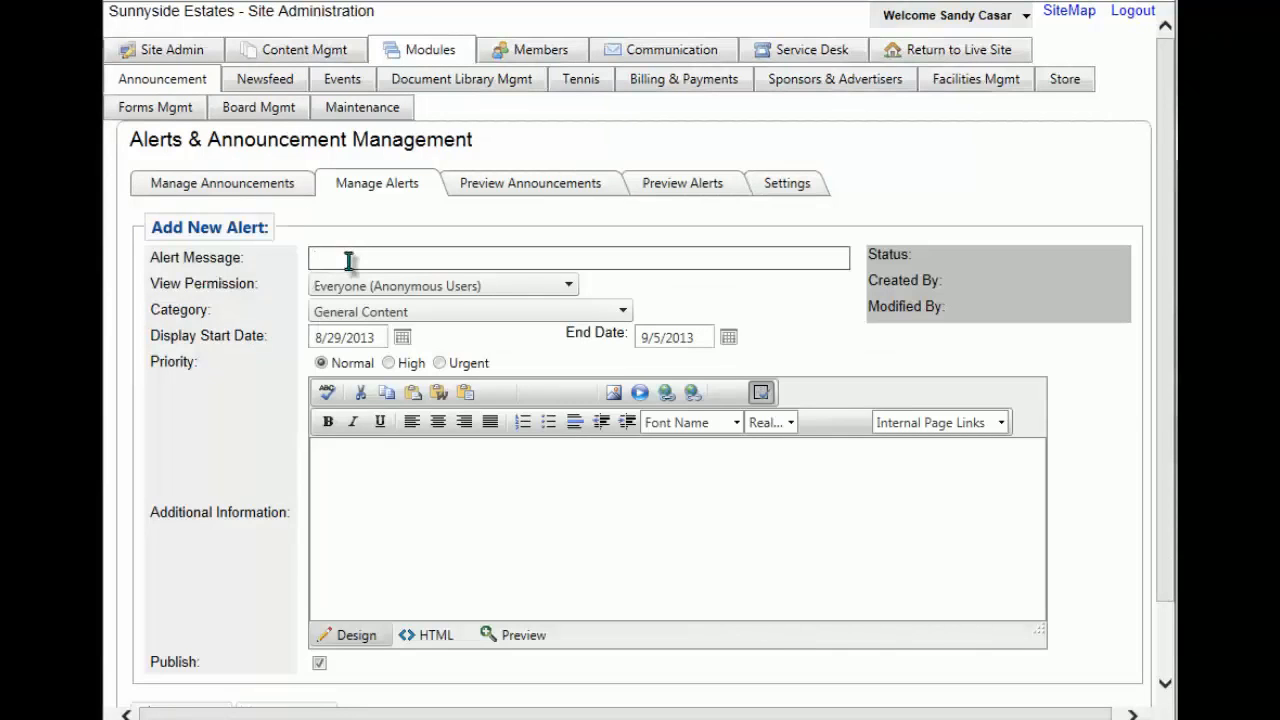
pyautogui.write('Streets are Flooded')
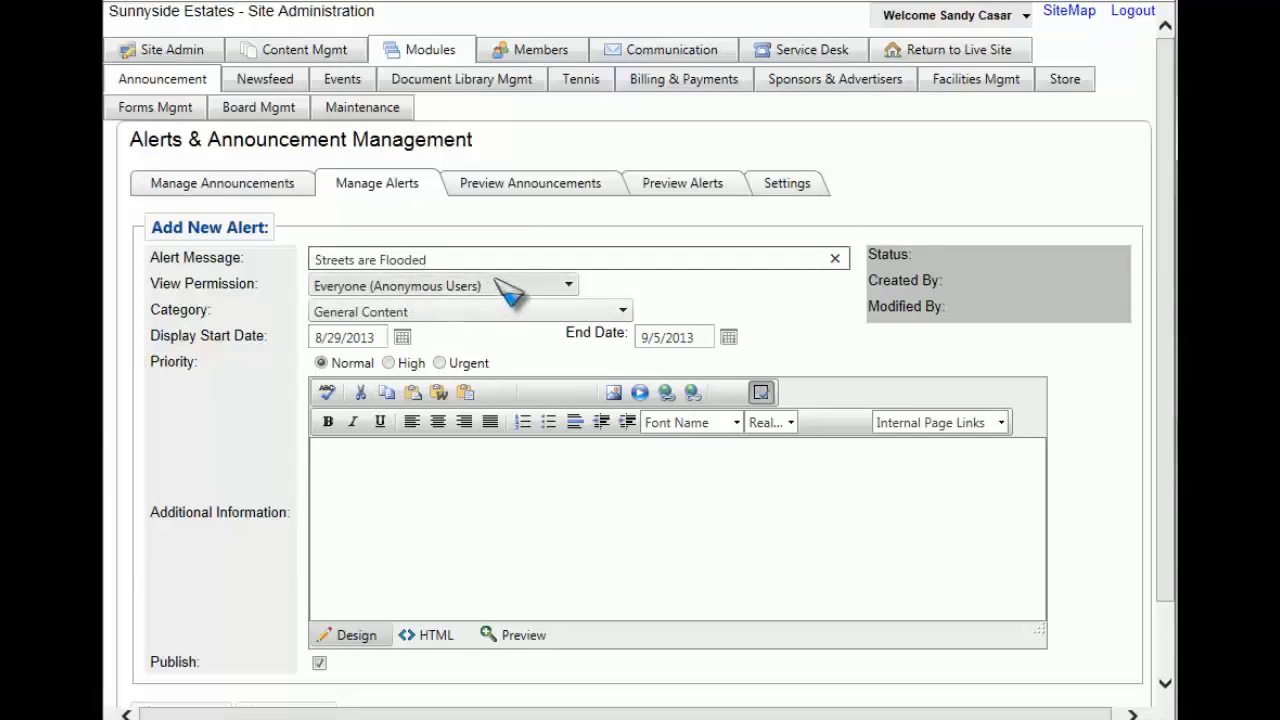
pyautogui.click(440, 259)
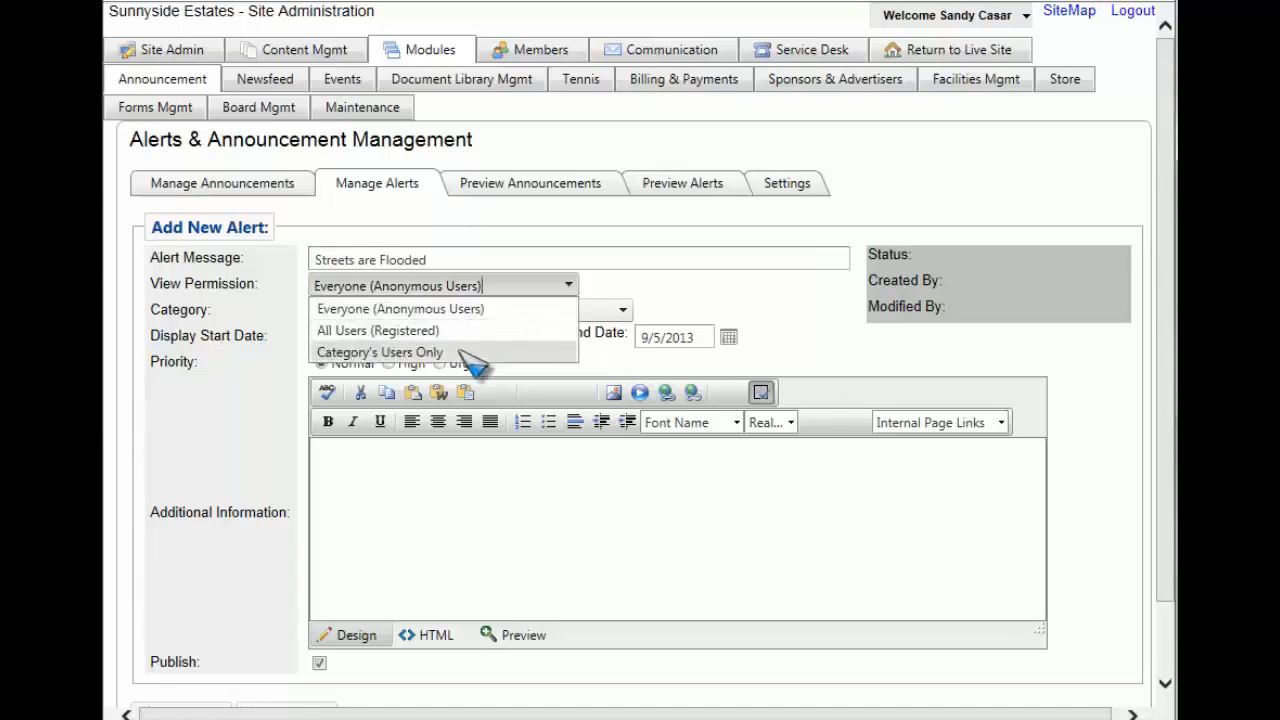
pyautogui.moveTo(465, 342)
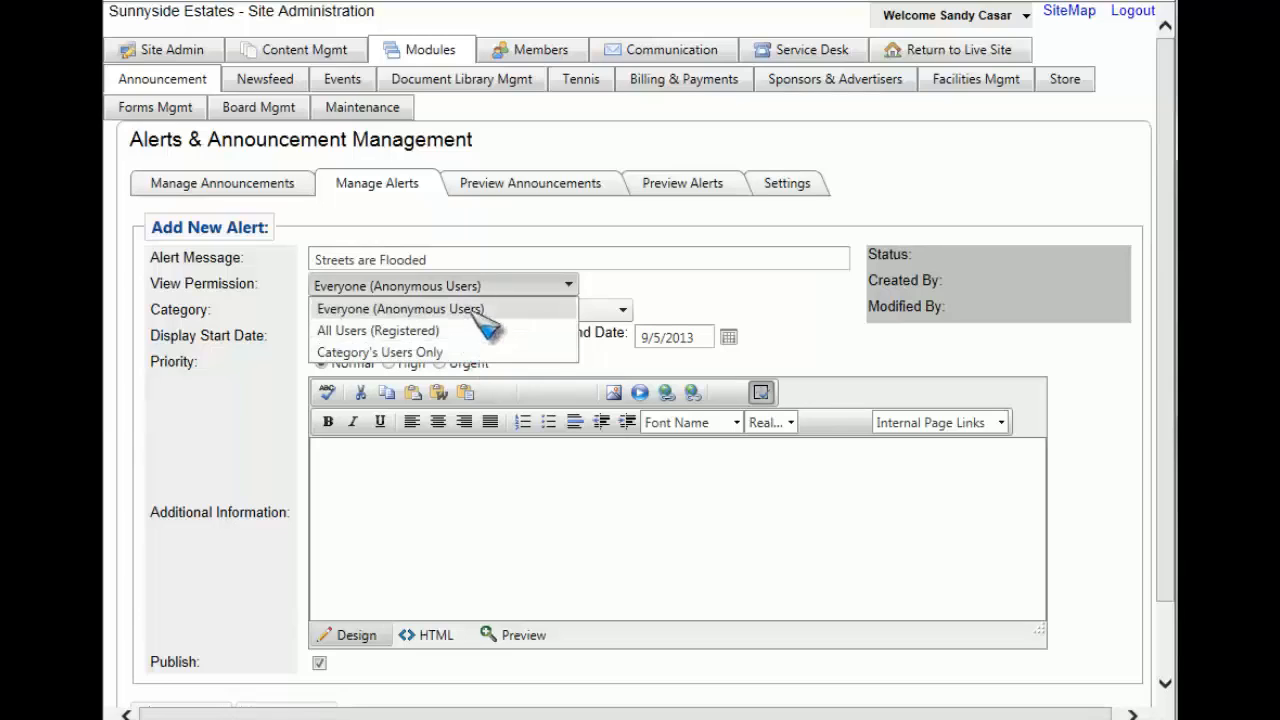
pyautogui.click(399, 308)
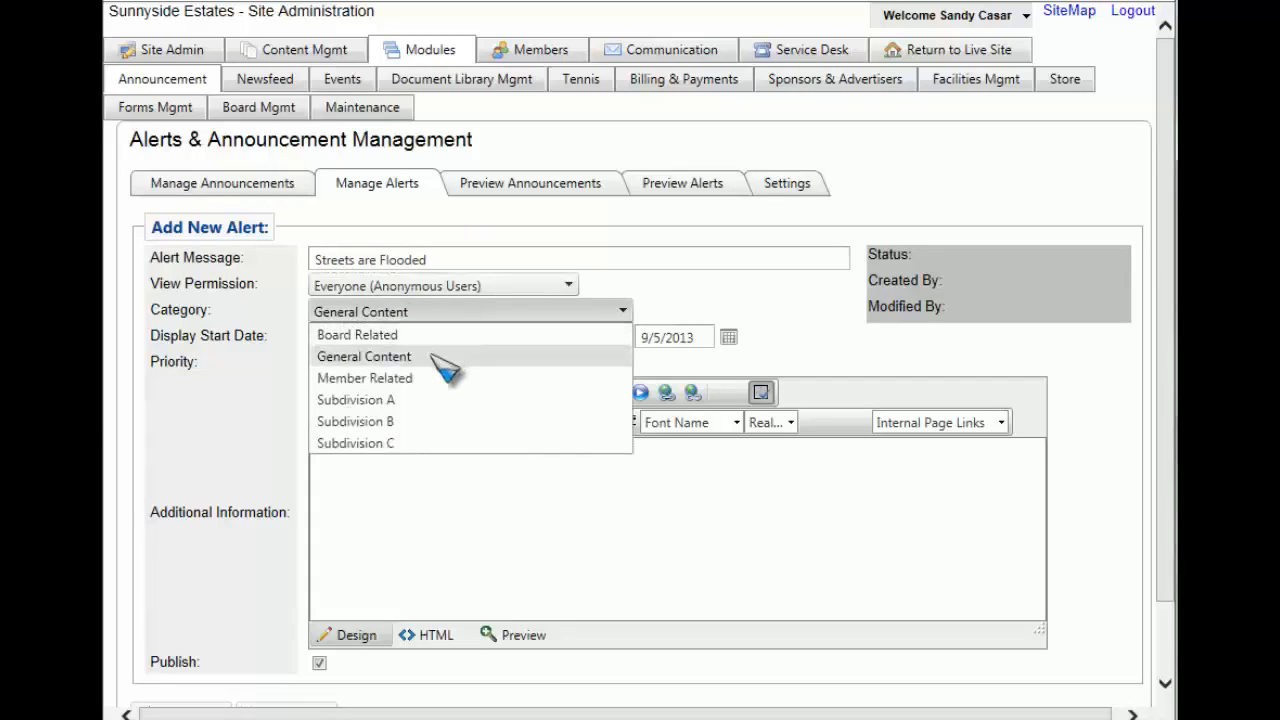
pyautogui.click(364, 356)
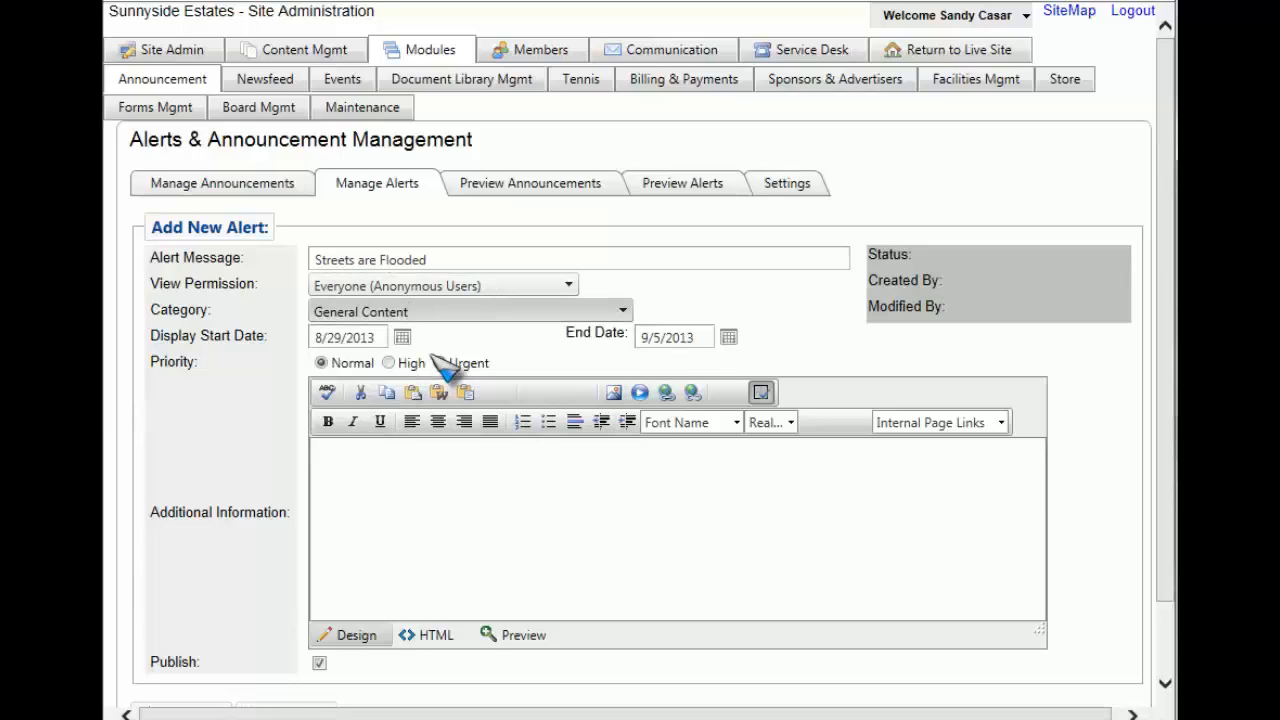
pyautogui.moveTo(445, 355)
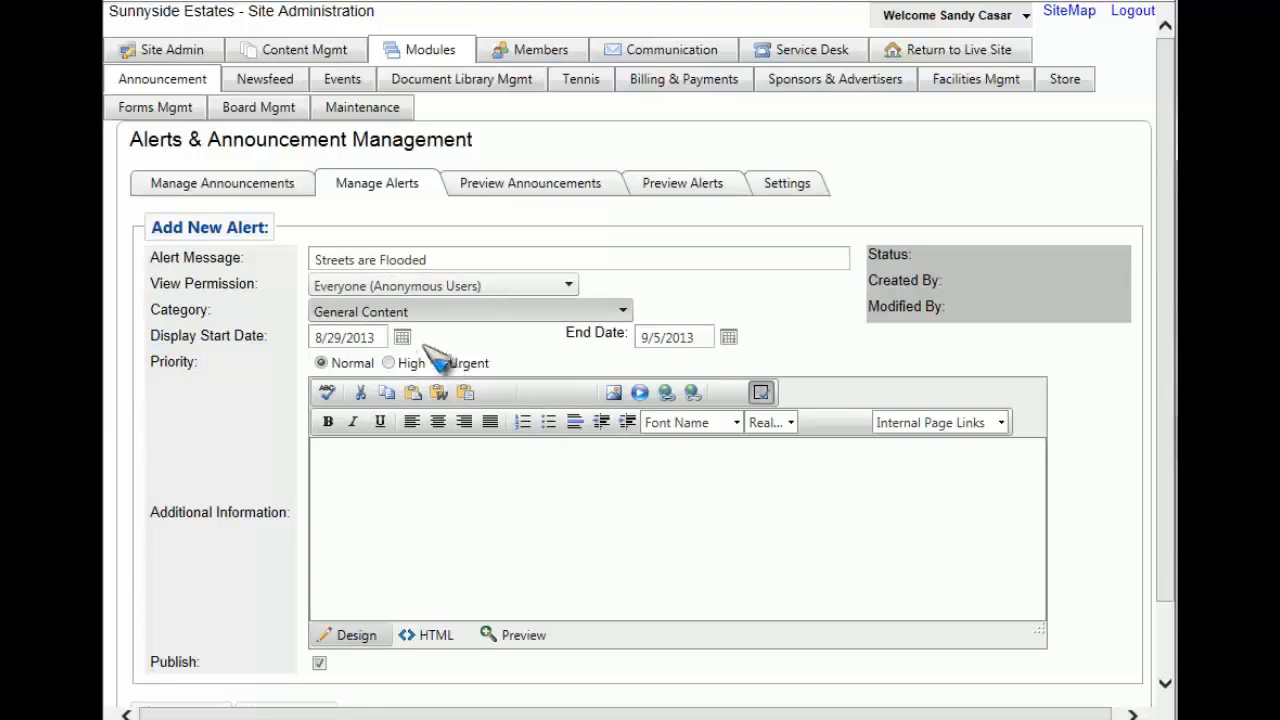
pyautogui.moveTo(405, 337)
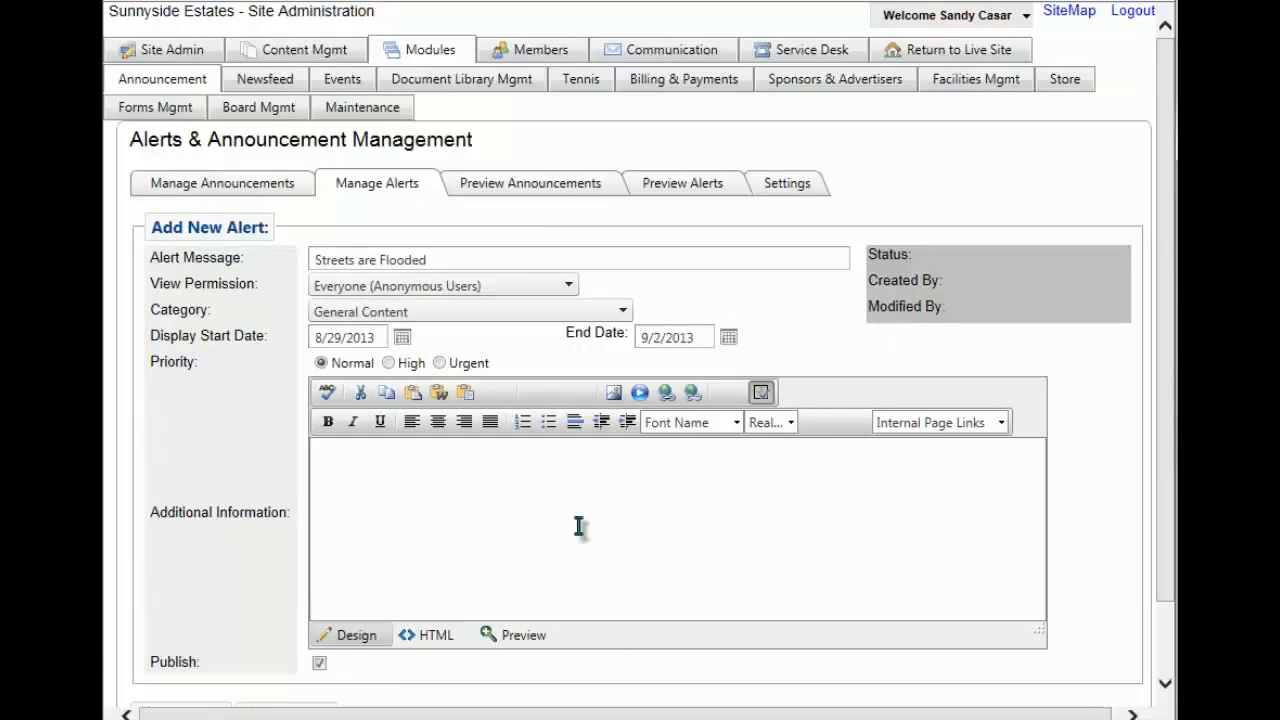
pyautogui.moveTo(235, 387)
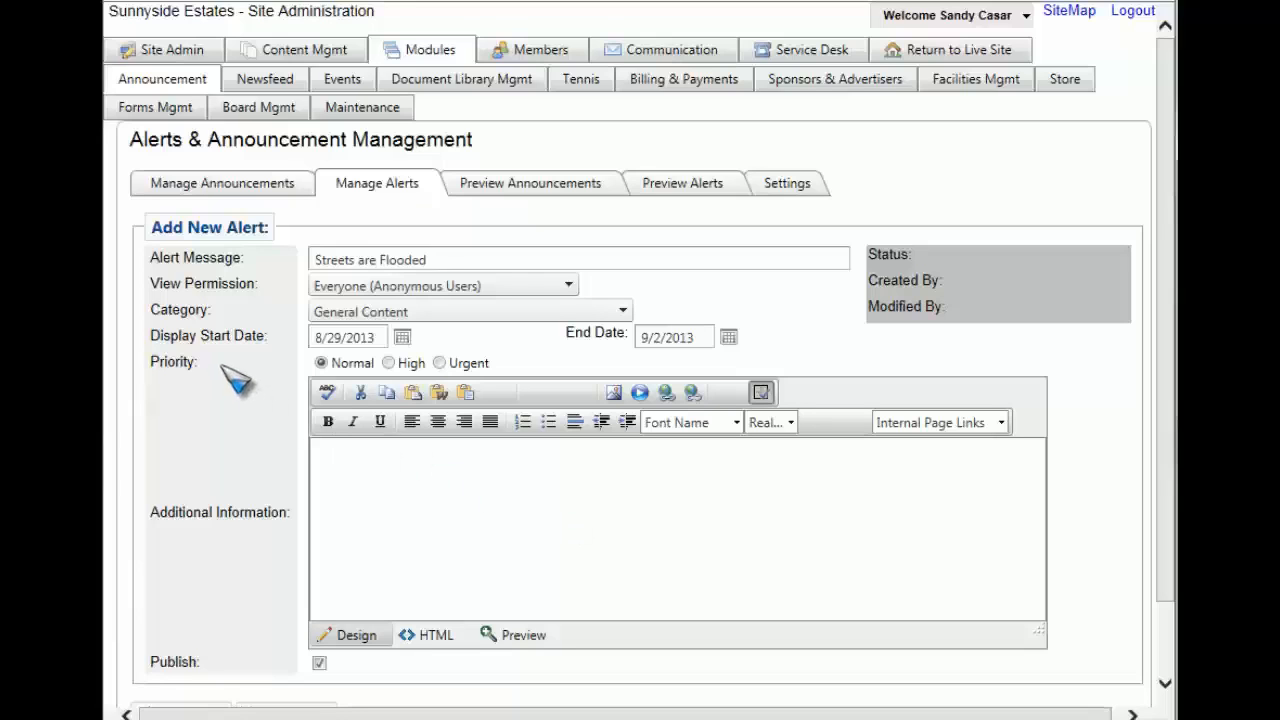
pyautogui.moveTo(240, 382)
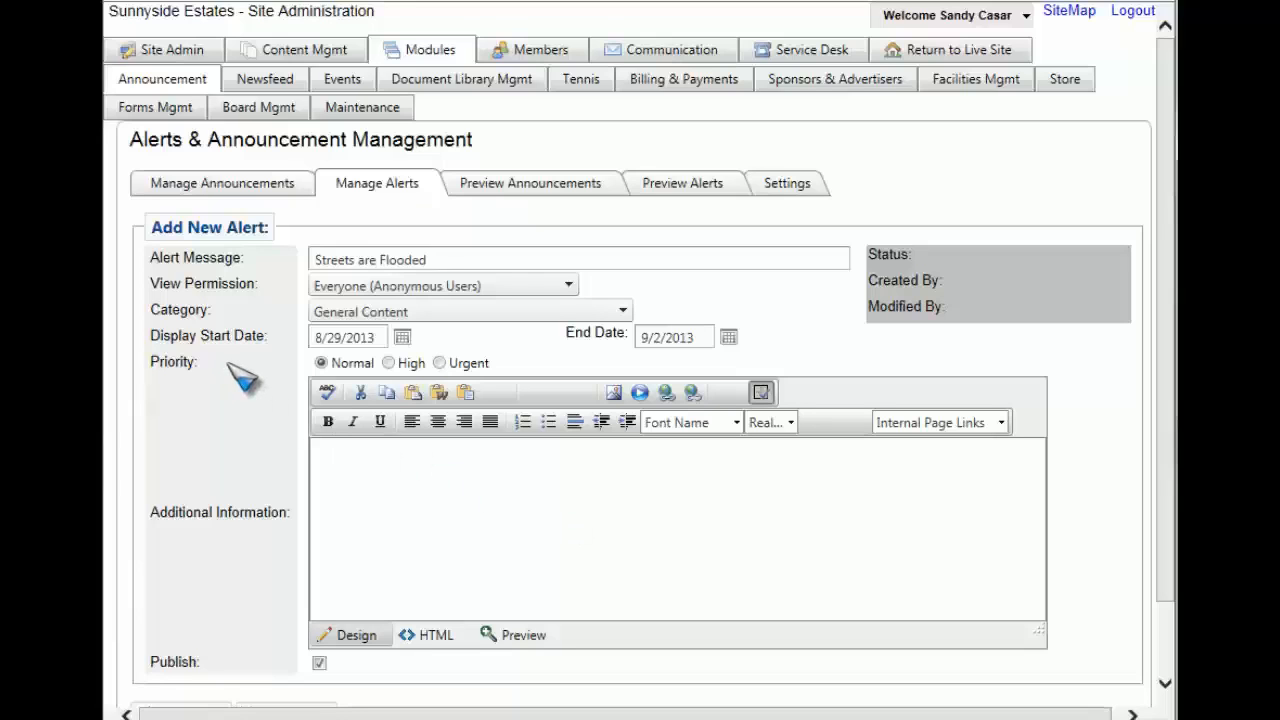
# - Add 'Please be careful when driving' as additional information and save the alert
pyautogui.click(439, 363)
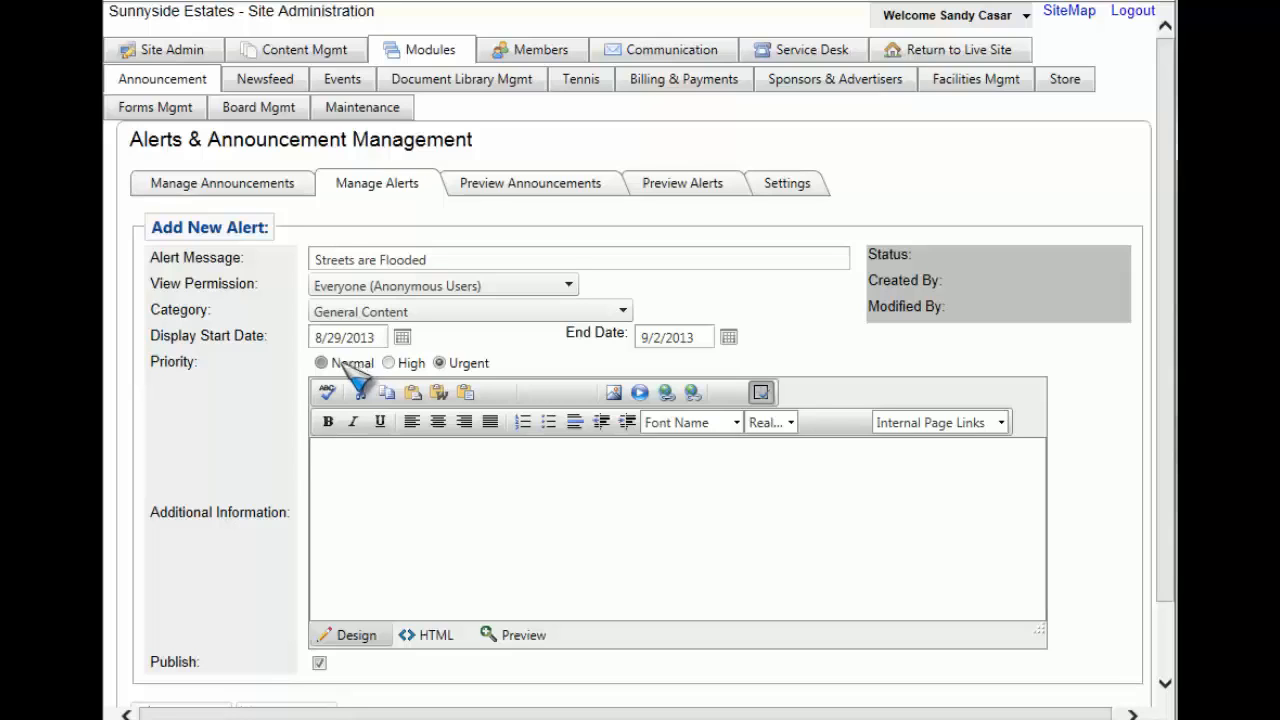
pyautogui.click(320, 362)
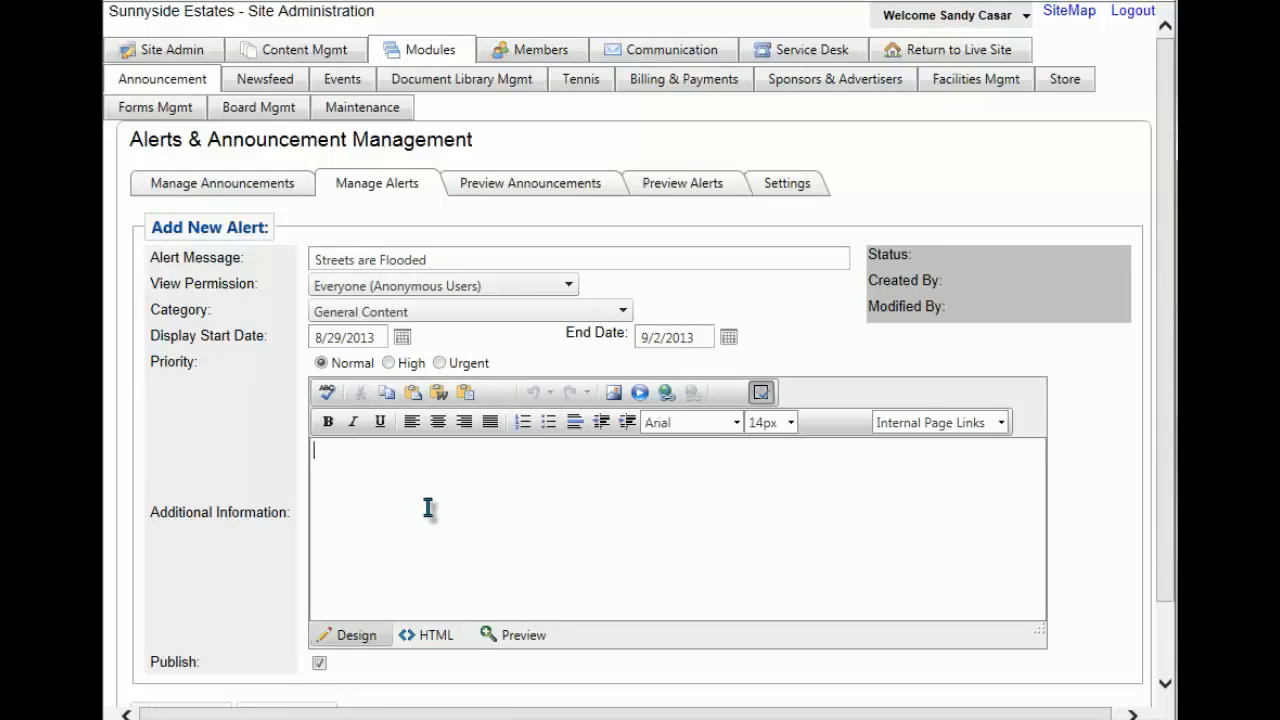
pyautogui.write('Please be careful when driving')
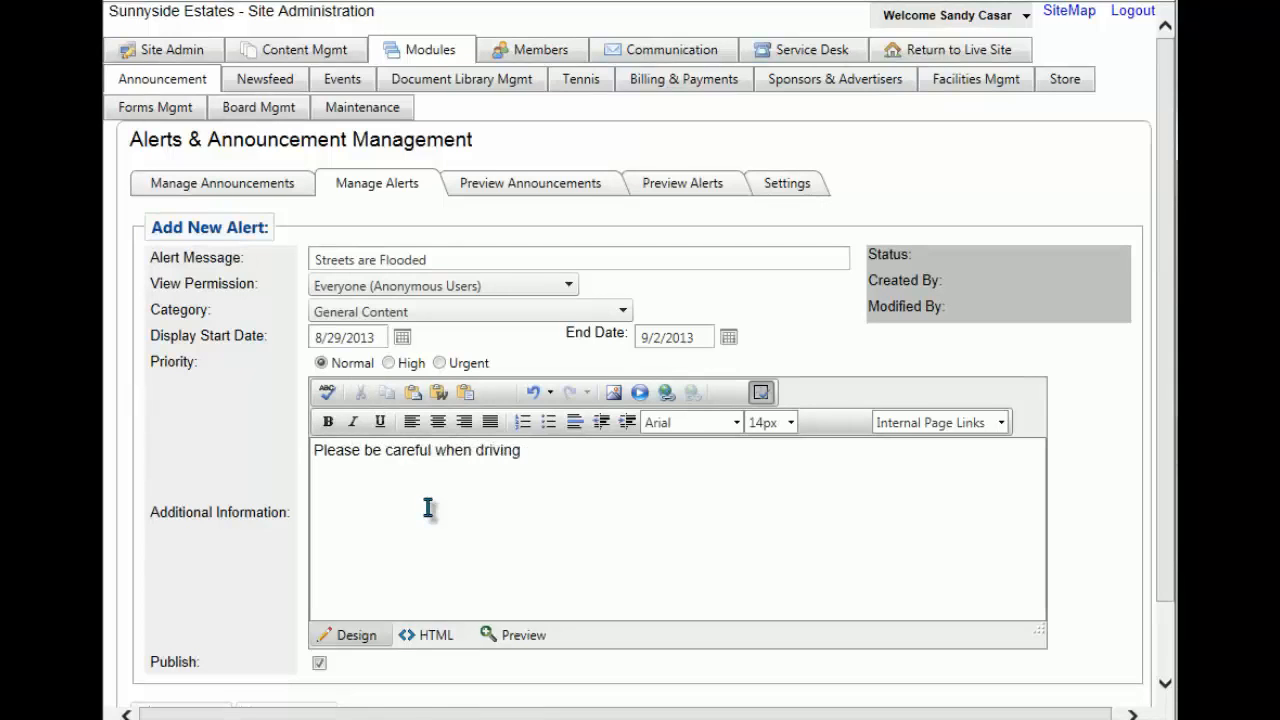
pyautogui.scroll(-3)
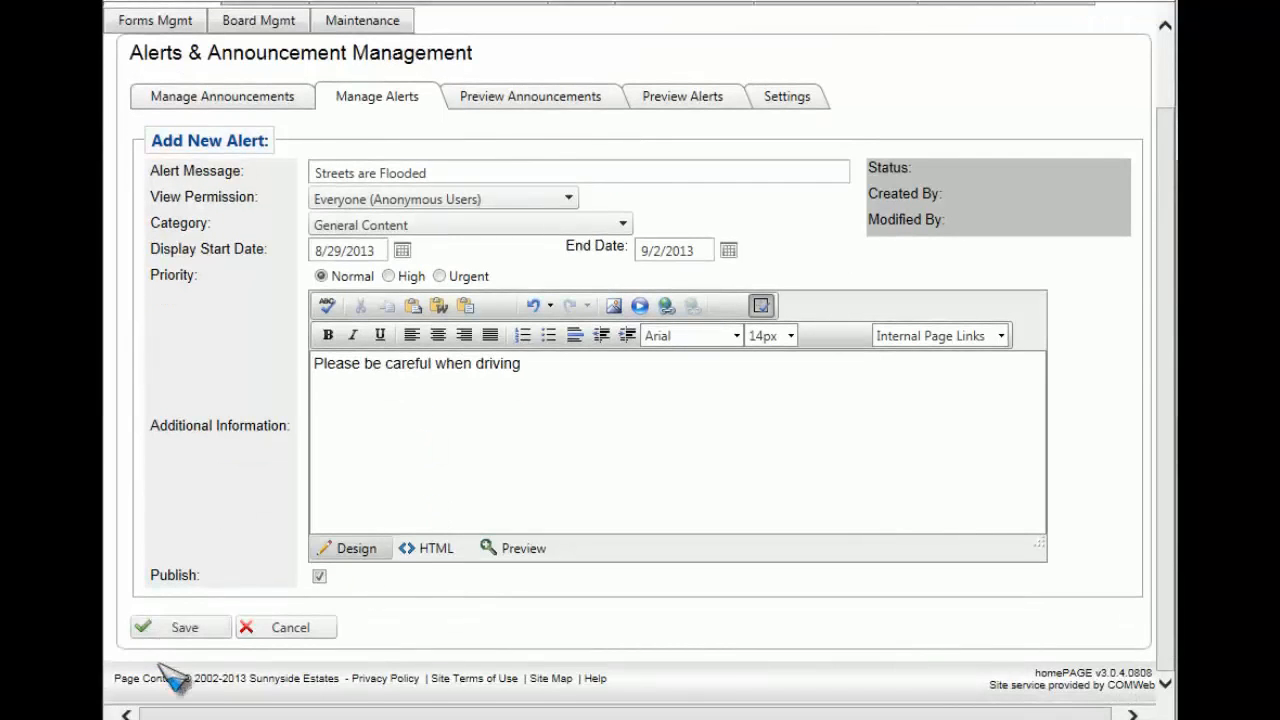
pyautogui.click(180, 627)
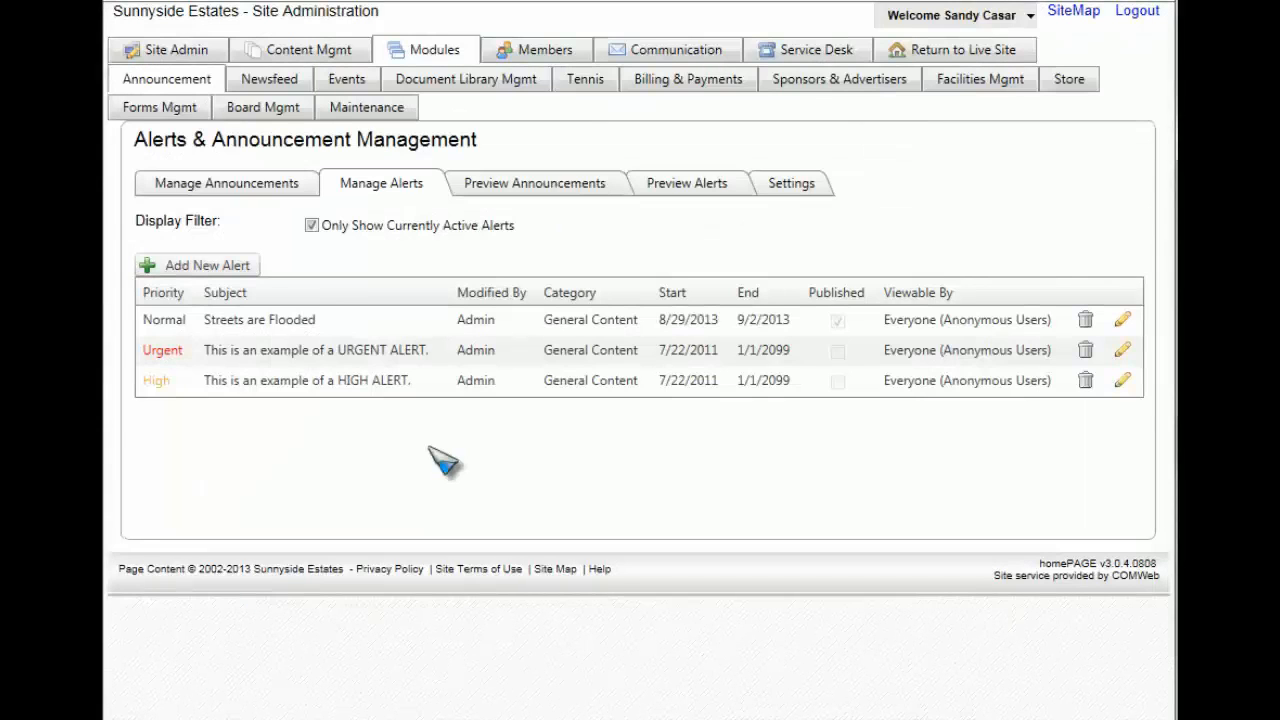
pyautogui.moveTo(427, 305)
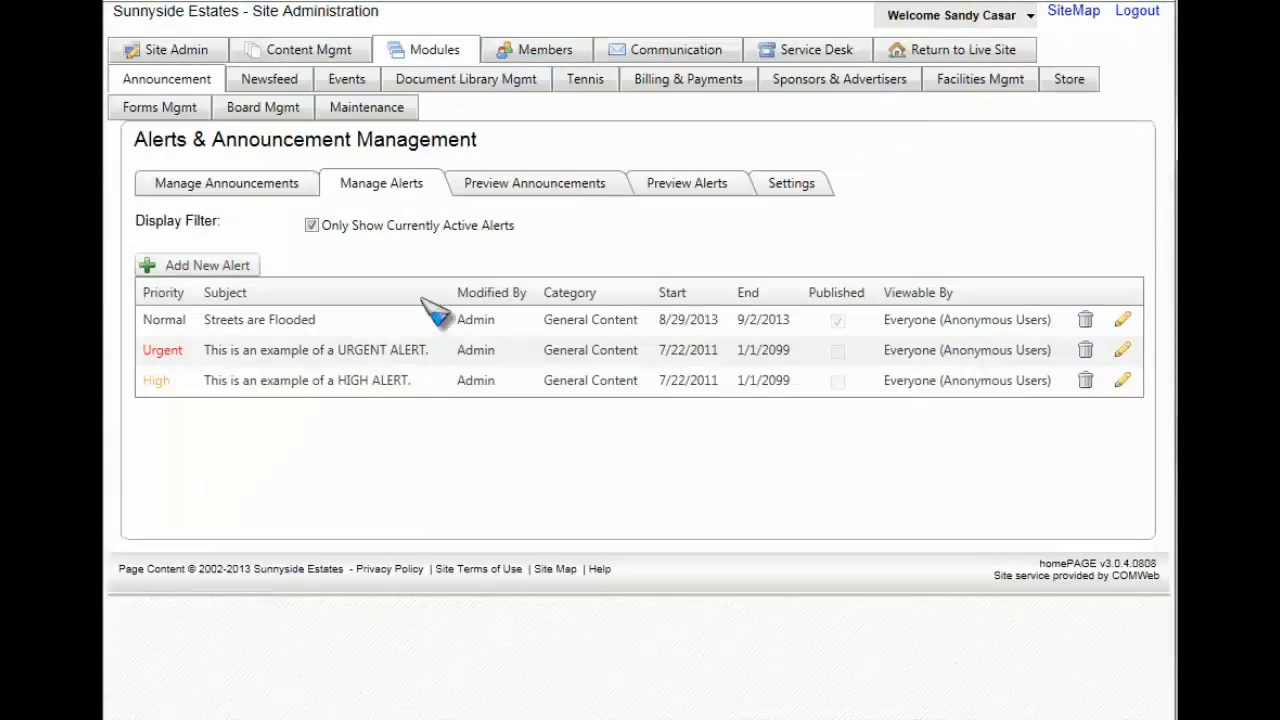
pyautogui.moveTo(320, 330)
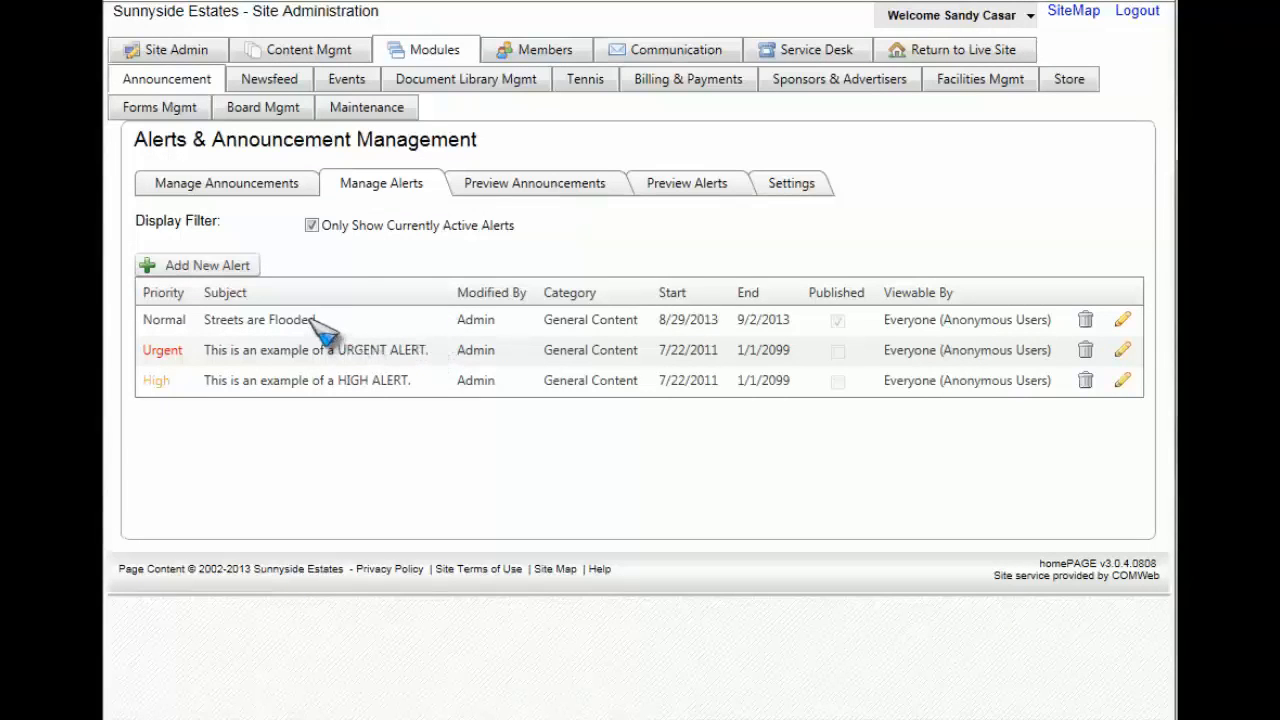
pyautogui.moveTo(290, 320)
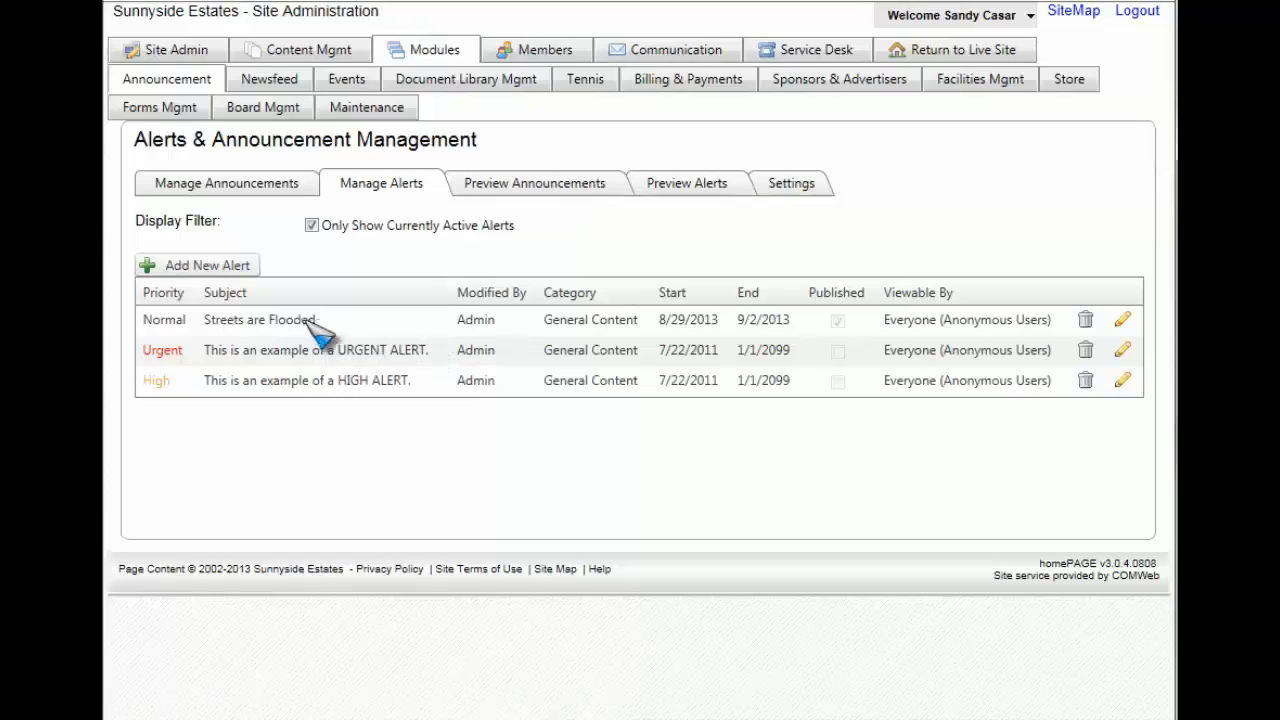
pyautogui.moveTo(423, 336)
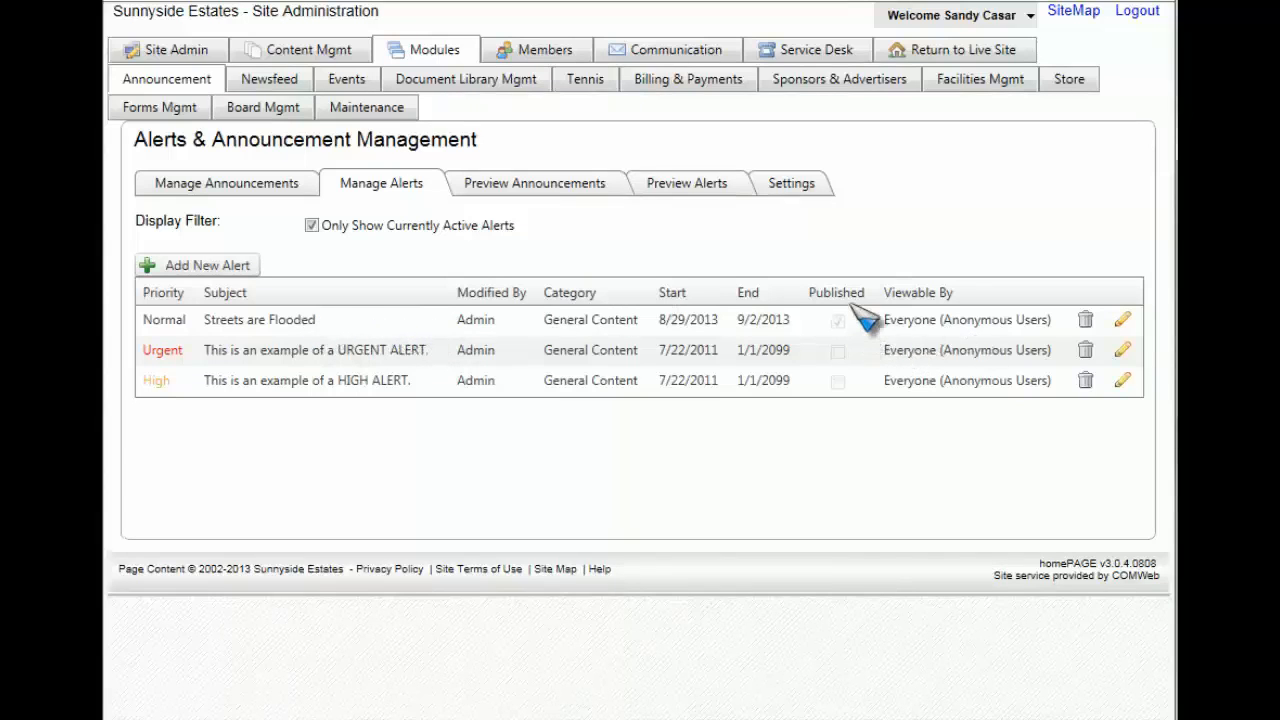
pyautogui.click(965, 49)
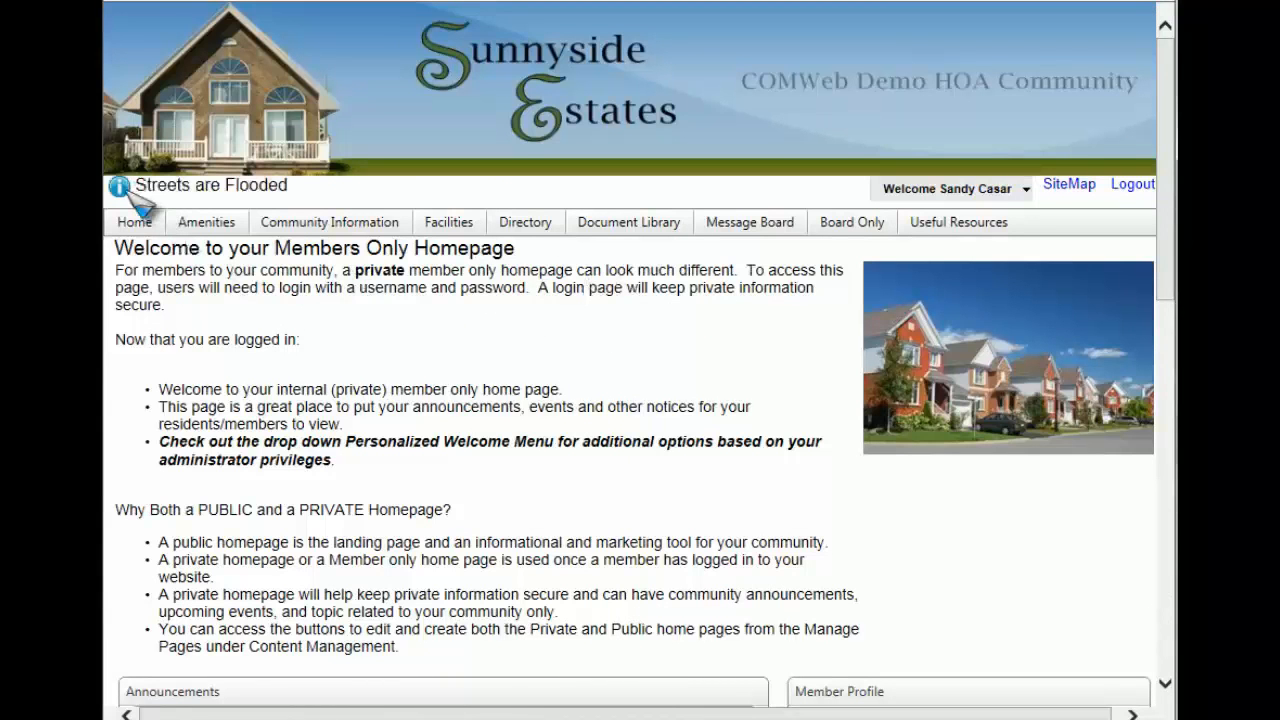
pyautogui.moveTo(137, 189)
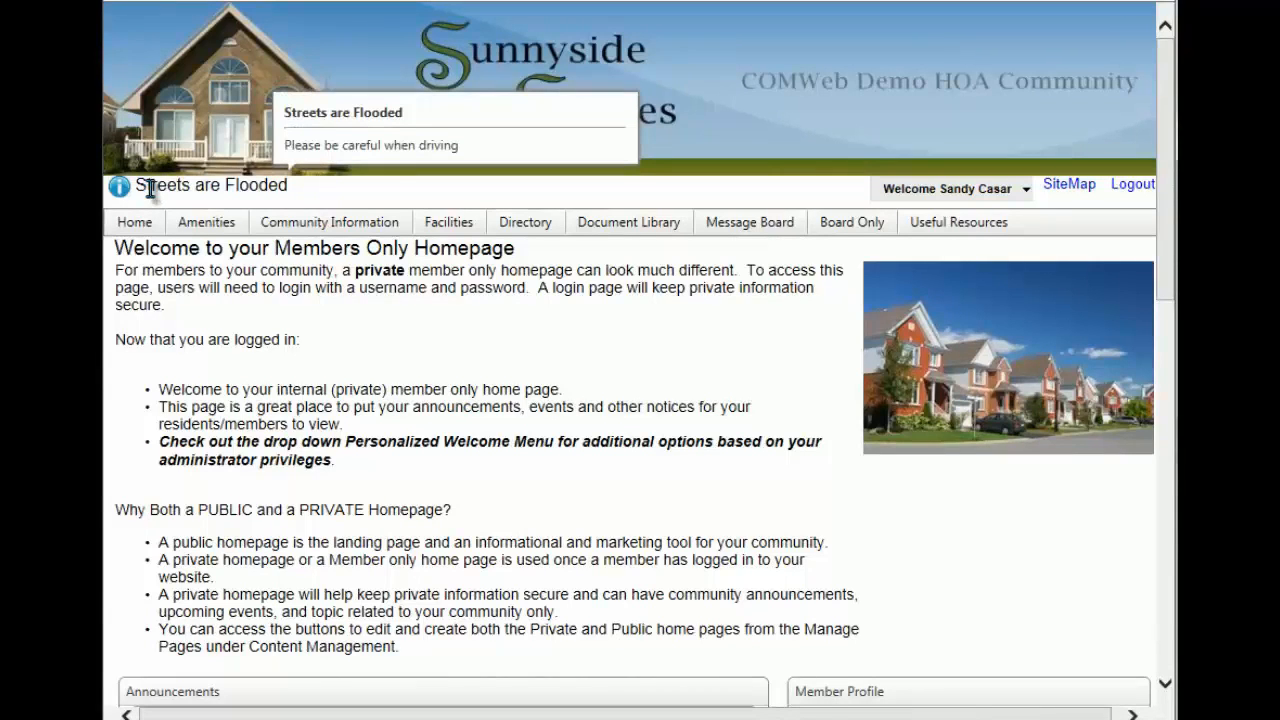
pyautogui.moveTo(490, 160)
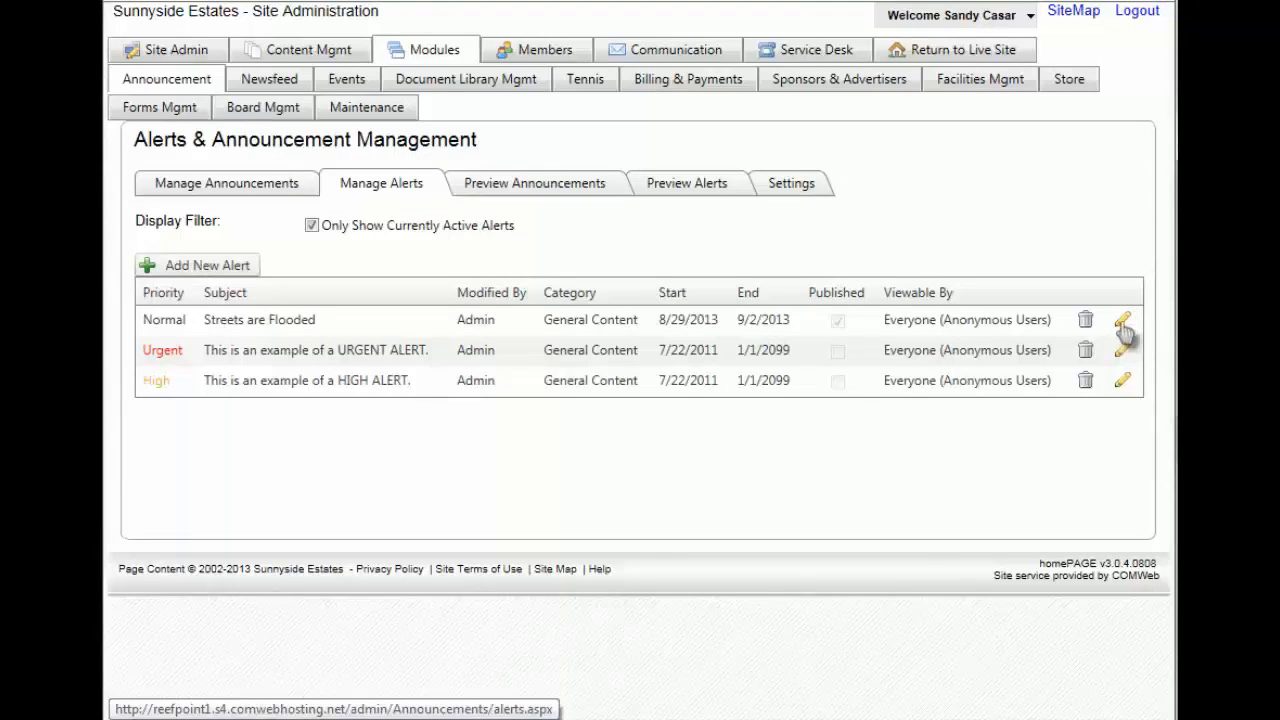
# - Edit the Streets are Flooded alert, raise its priority to Urgent, and save
pyautogui.click(1133, 320)
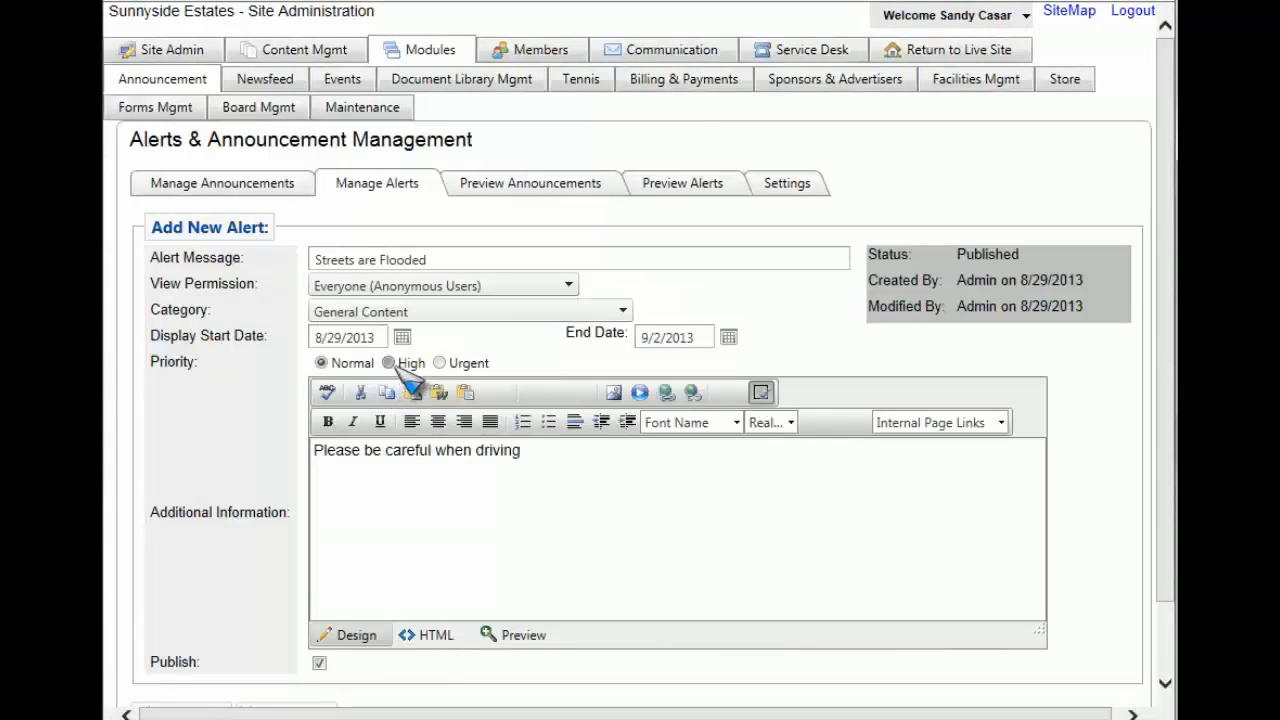
pyautogui.click(387, 362)
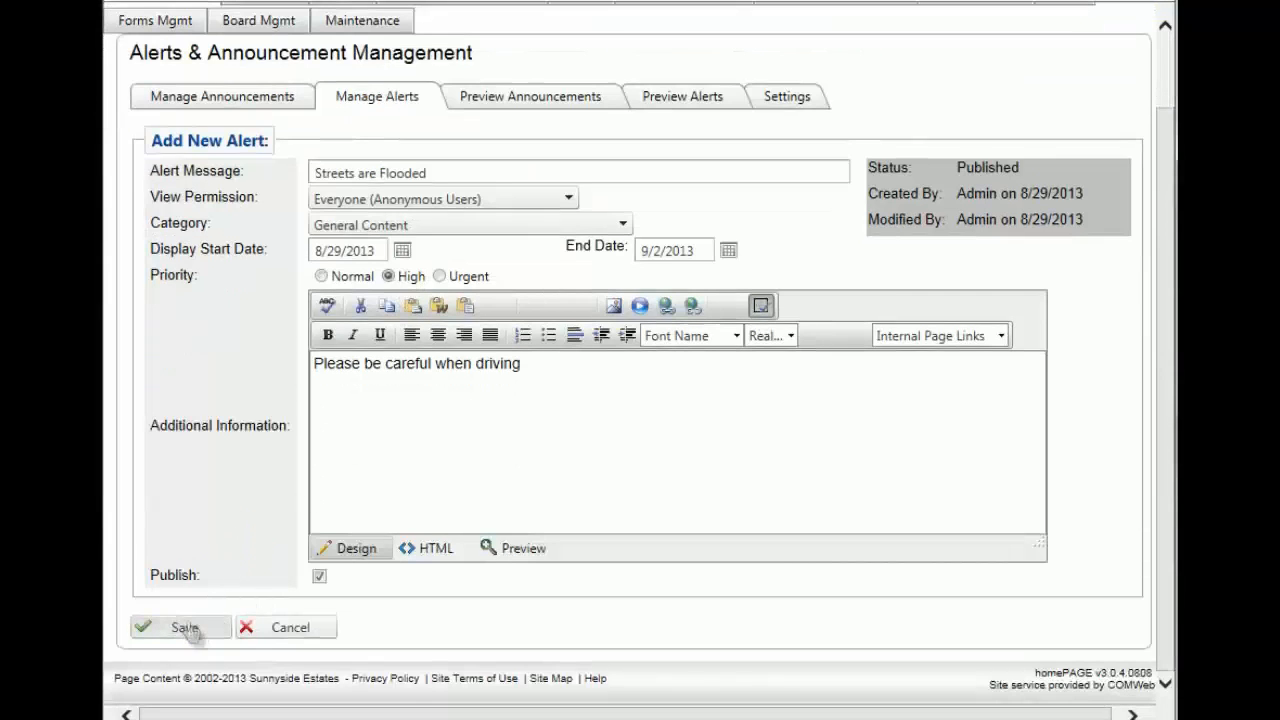
pyautogui.click(183, 627)
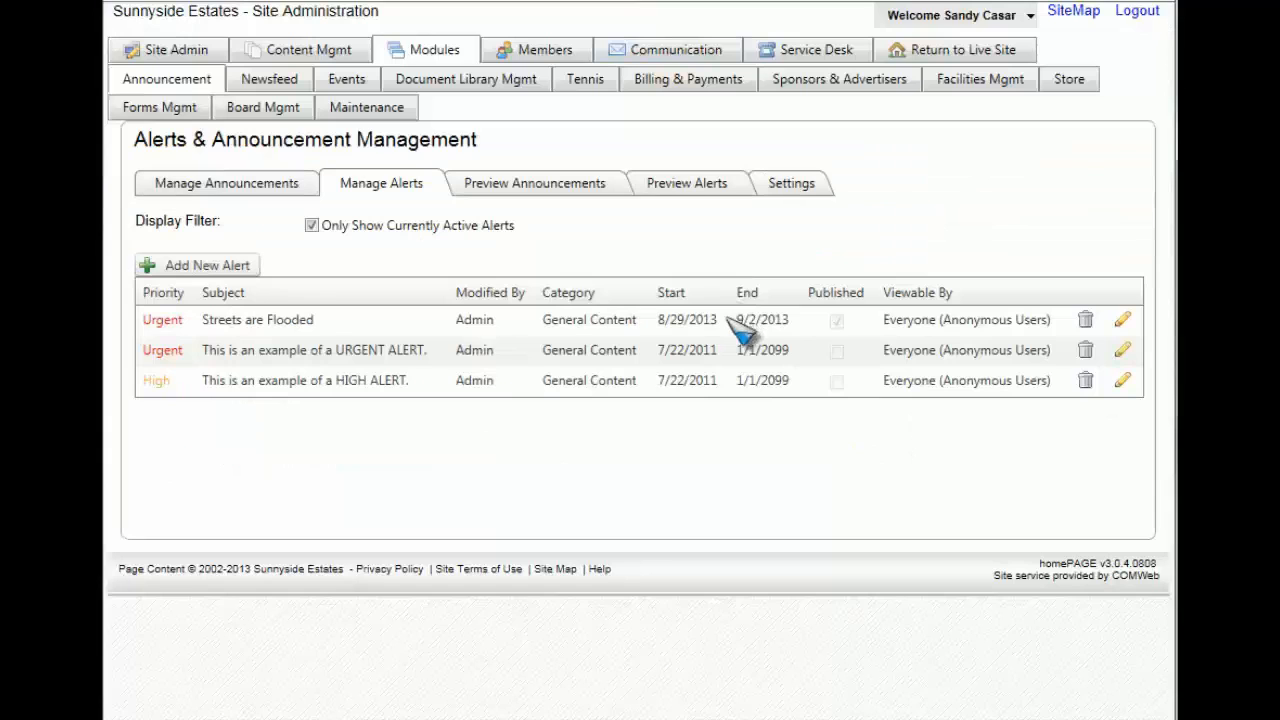
pyautogui.moveTo(730, 345)
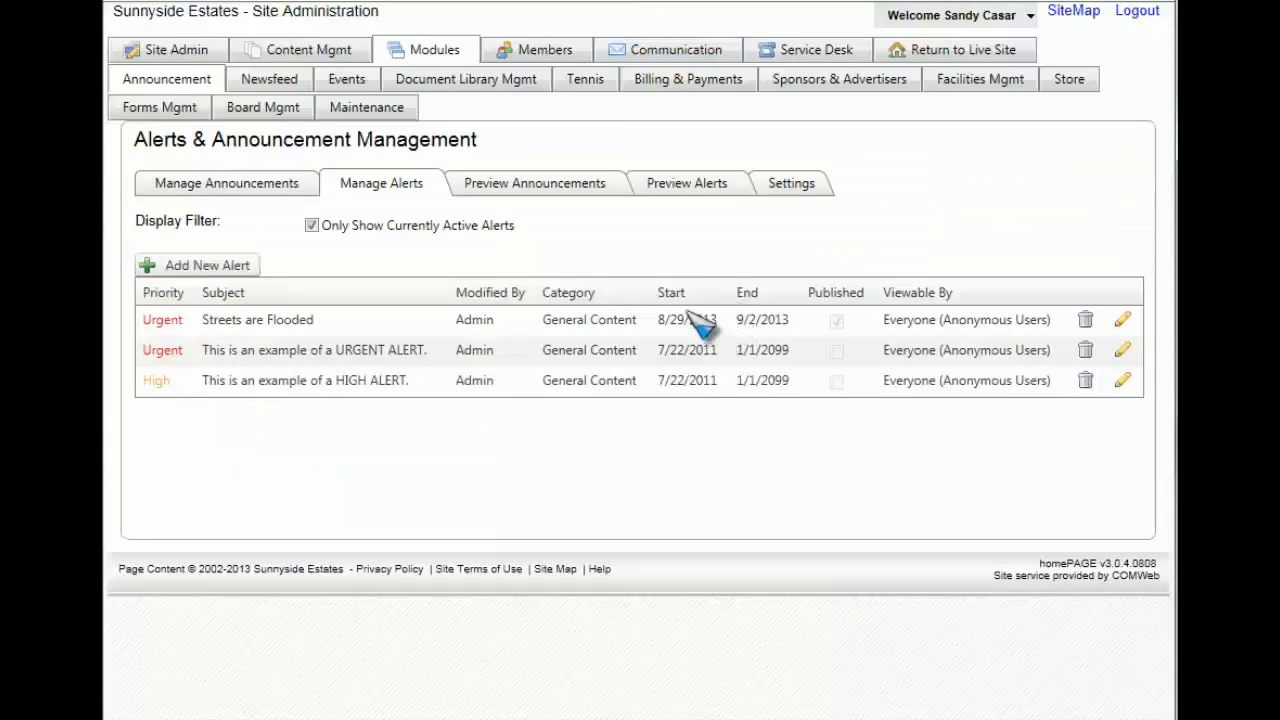
pyautogui.moveTo(708, 332)
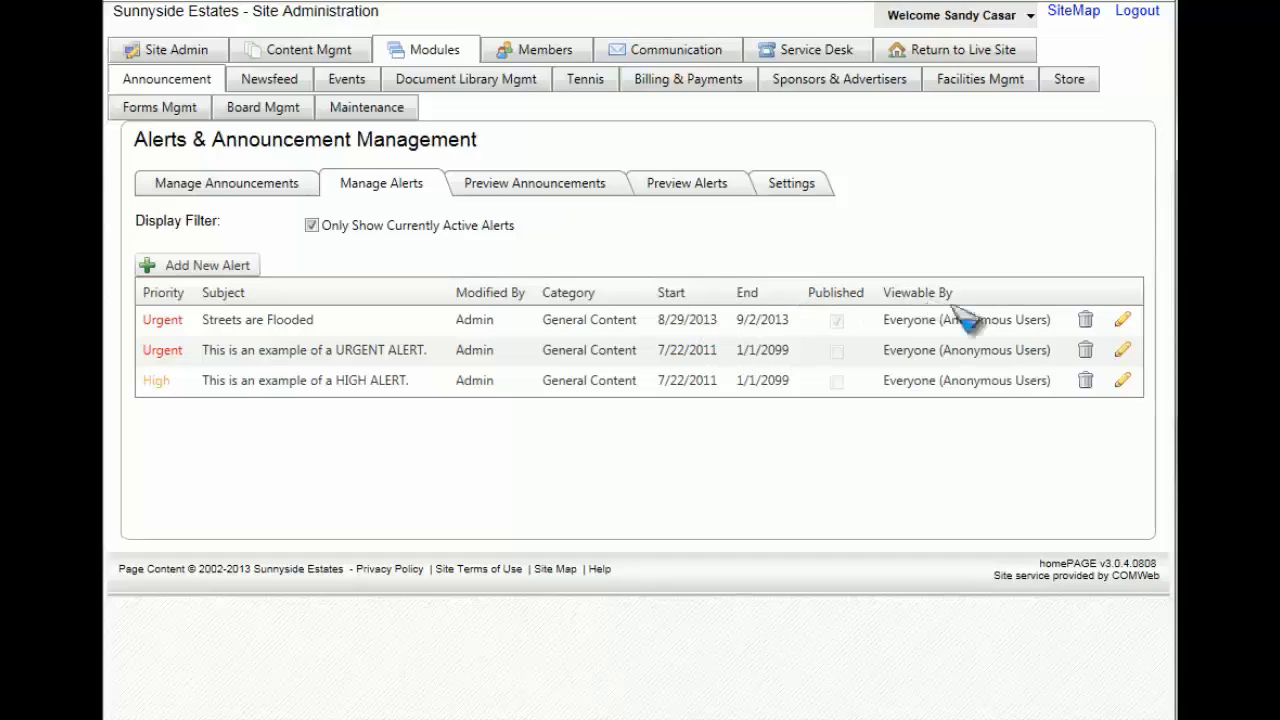
pyautogui.moveTo(1086, 320)
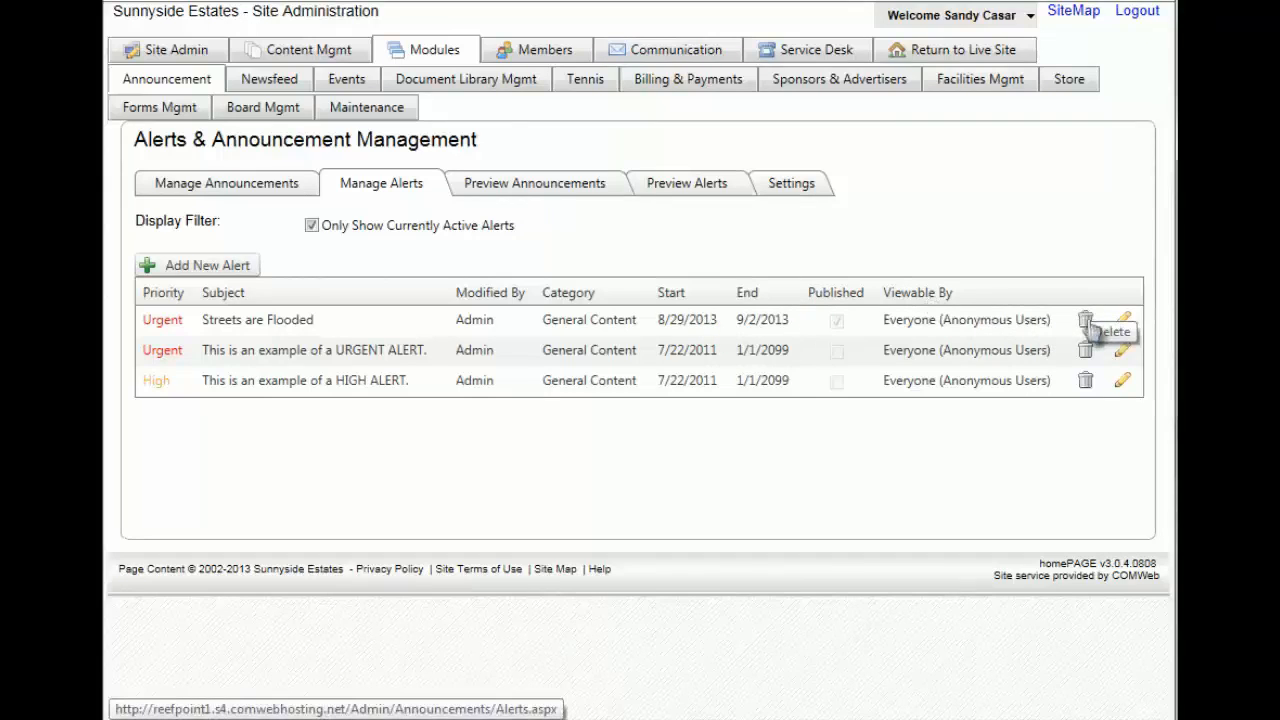
# - Trash the Streets are Flooded row and confirm the deletion with OK
pyautogui.click(1088, 318)
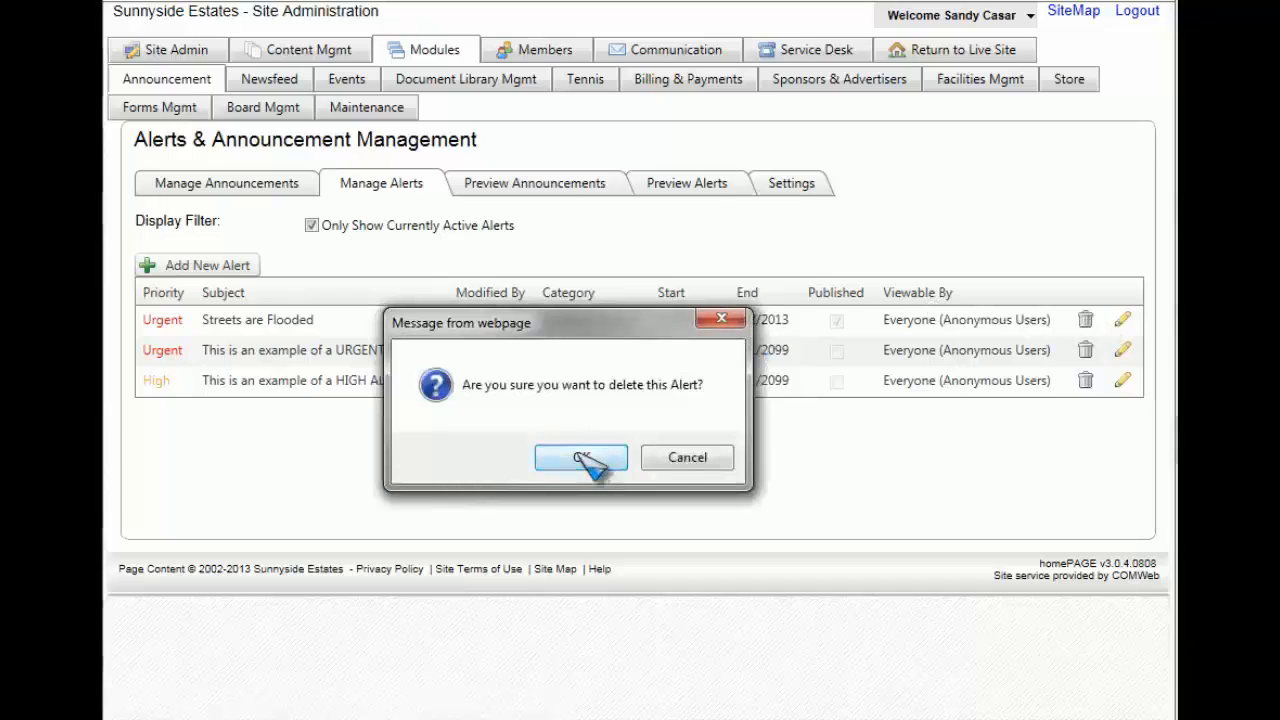
pyautogui.click(580, 457)
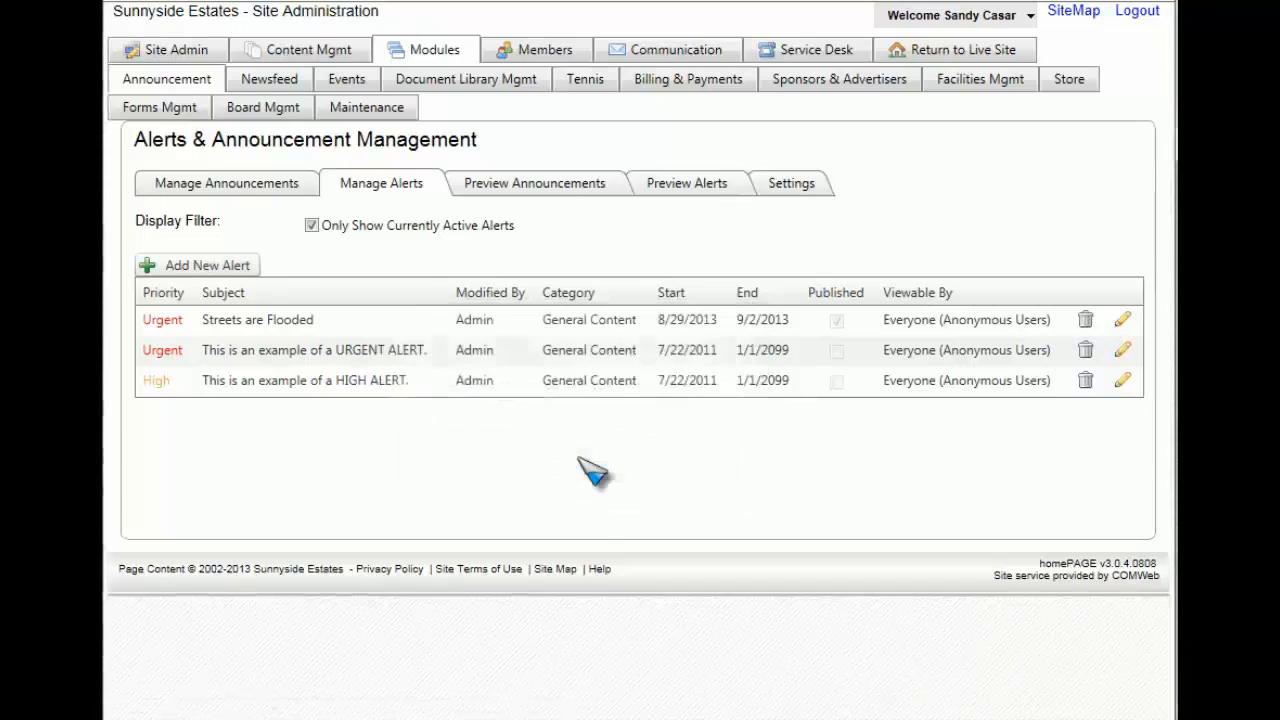
pyautogui.click(1083, 319)
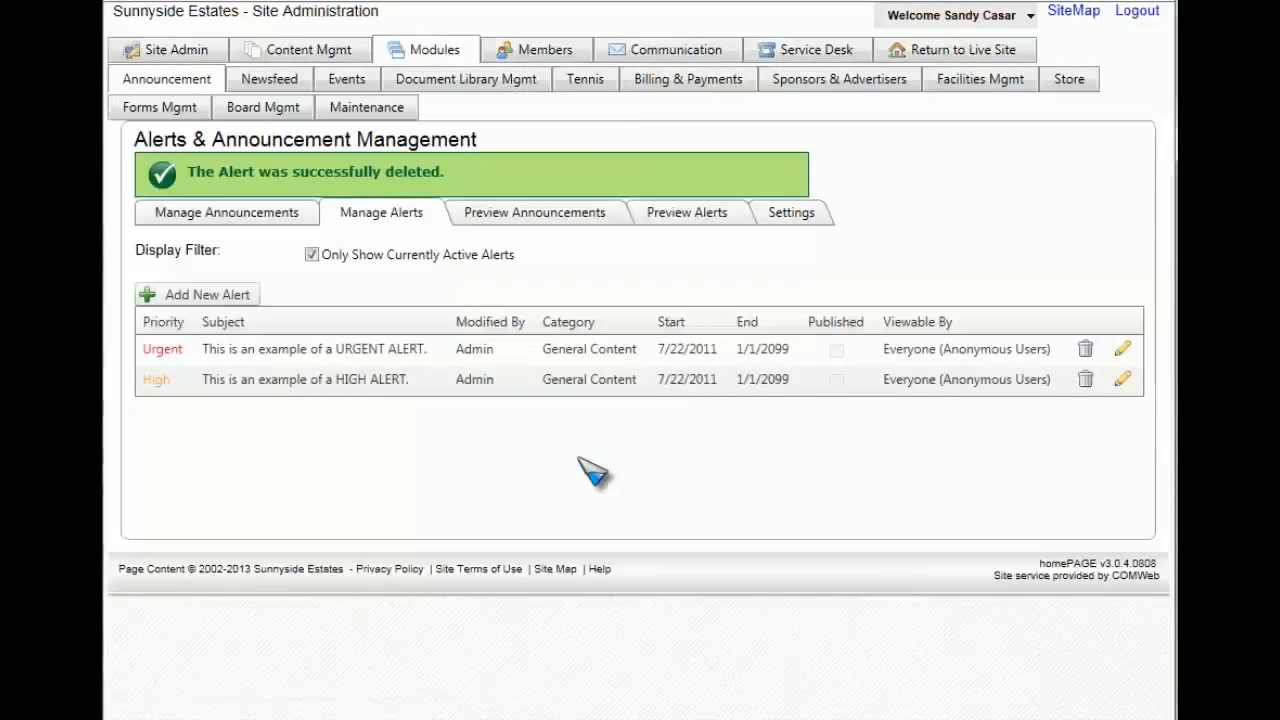
pyautogui.moveTo(505, 190)
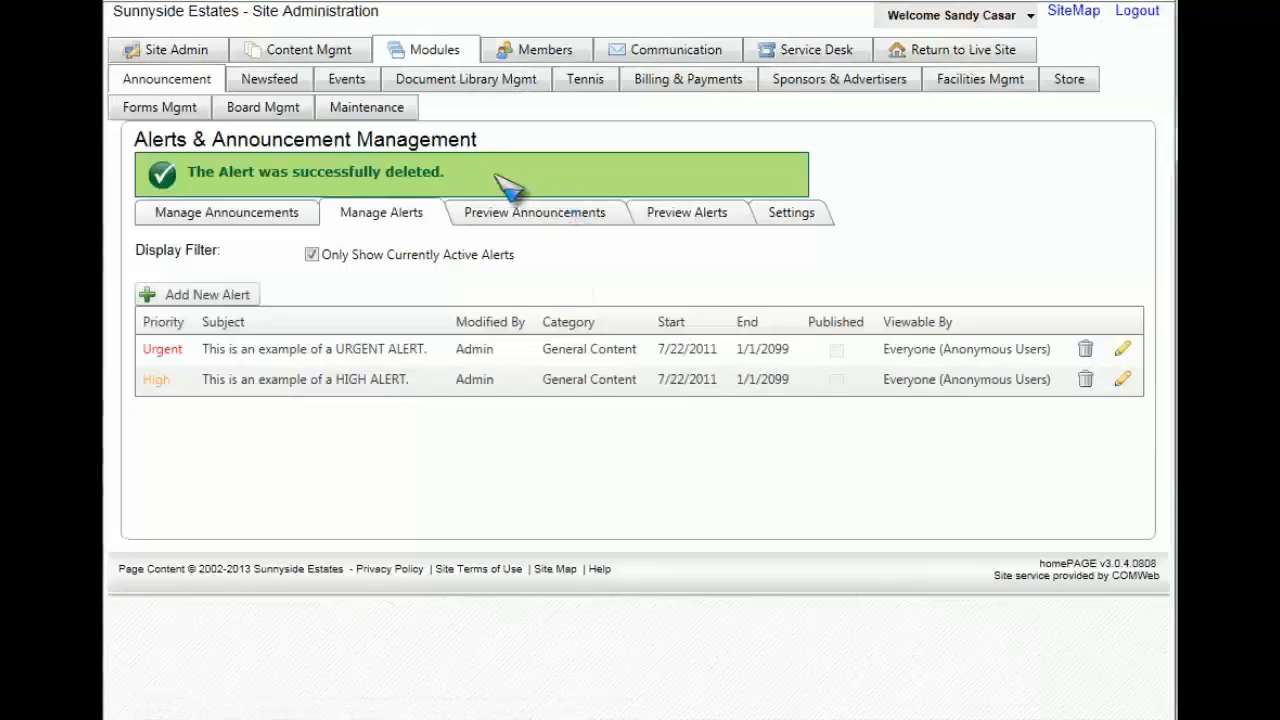